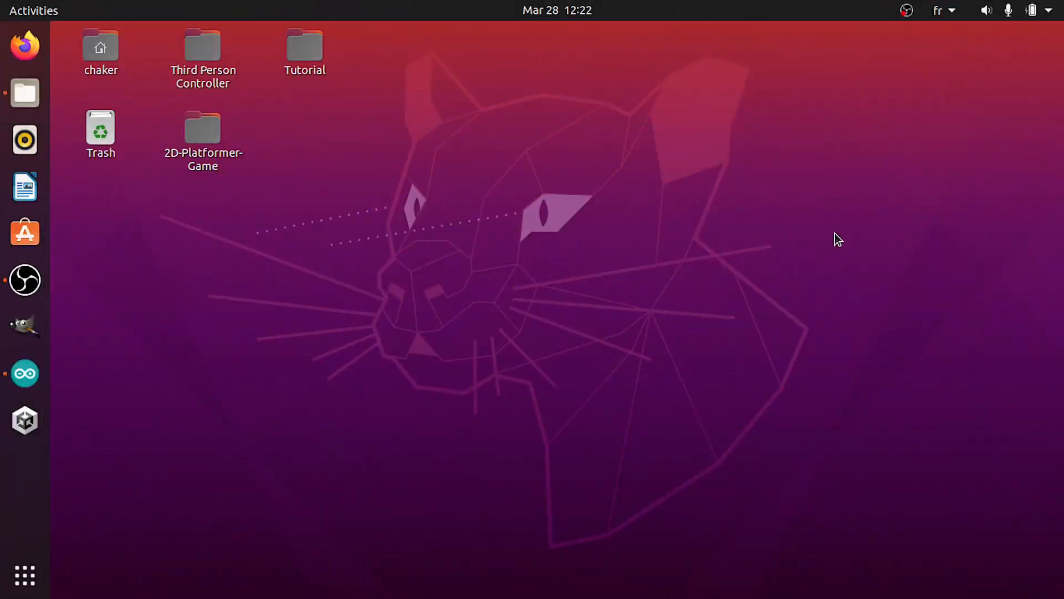
mouse_move(24, 373)
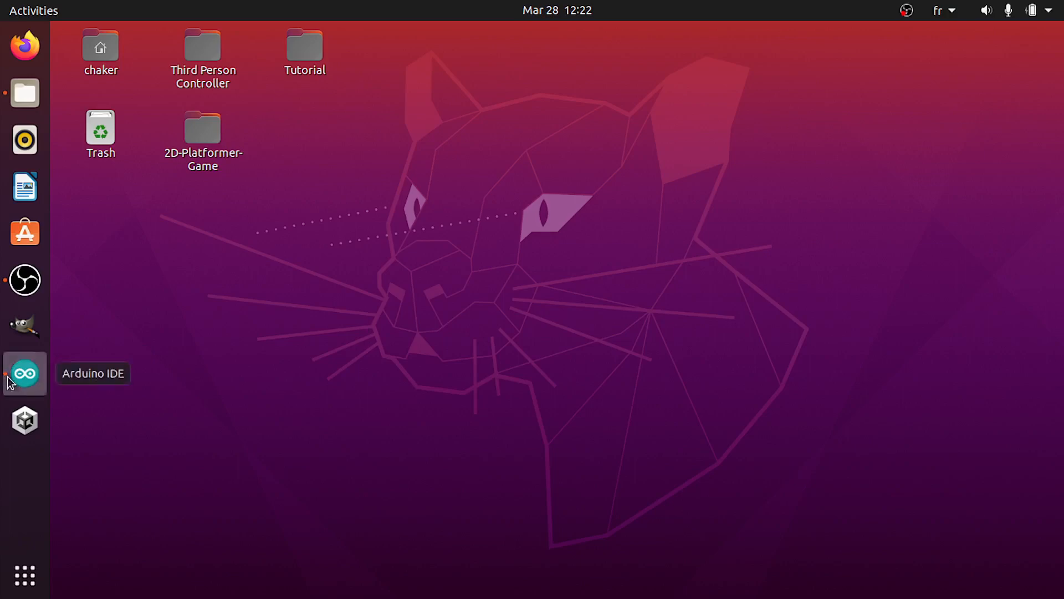
Launch the Arduino IDE from the Ubuntu dock, opening the Tutorial sketch.
click(24, 373)
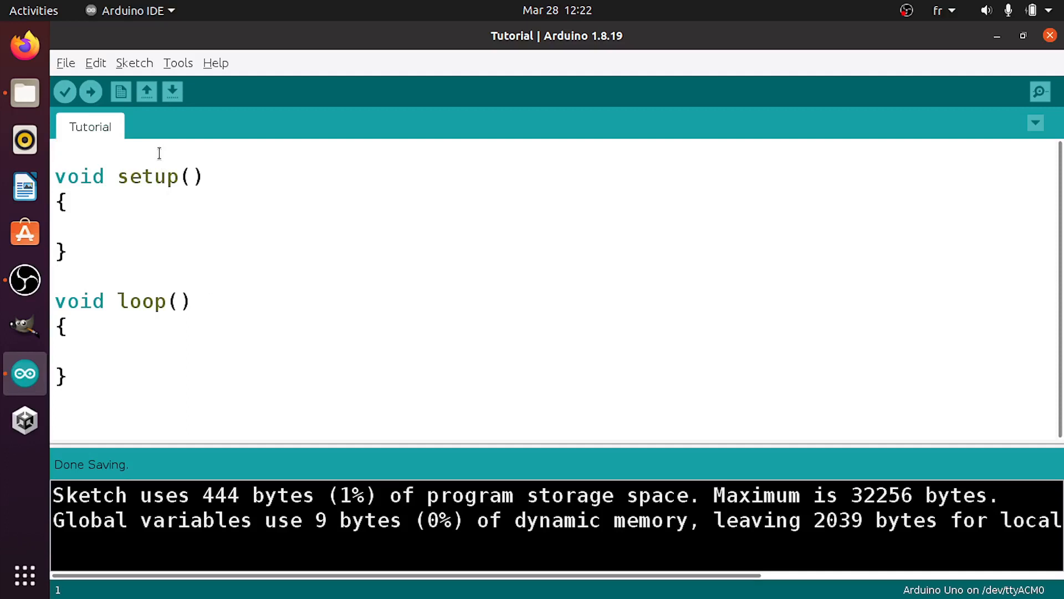
Declare the globals 'int readPin = A0;' and 'int readValue;' at the top of the sketch.
text(int)
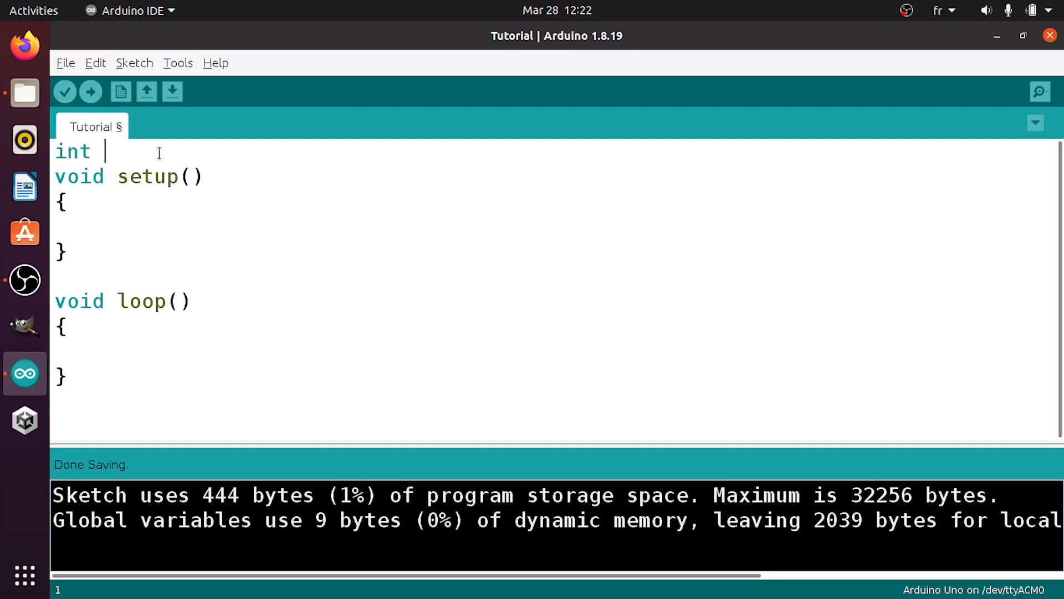
text(rea)
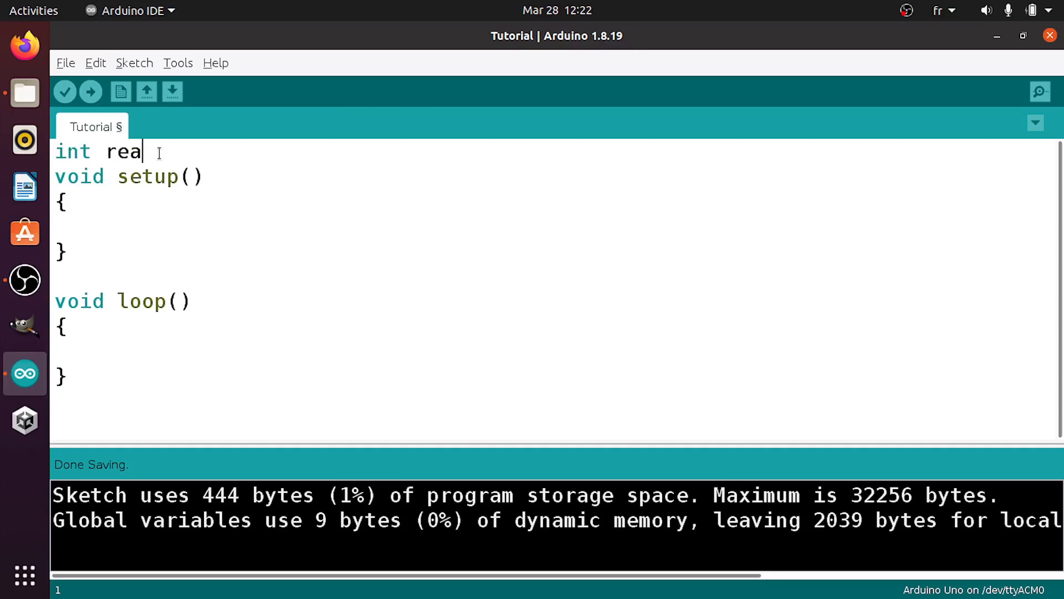
text(dPin =)
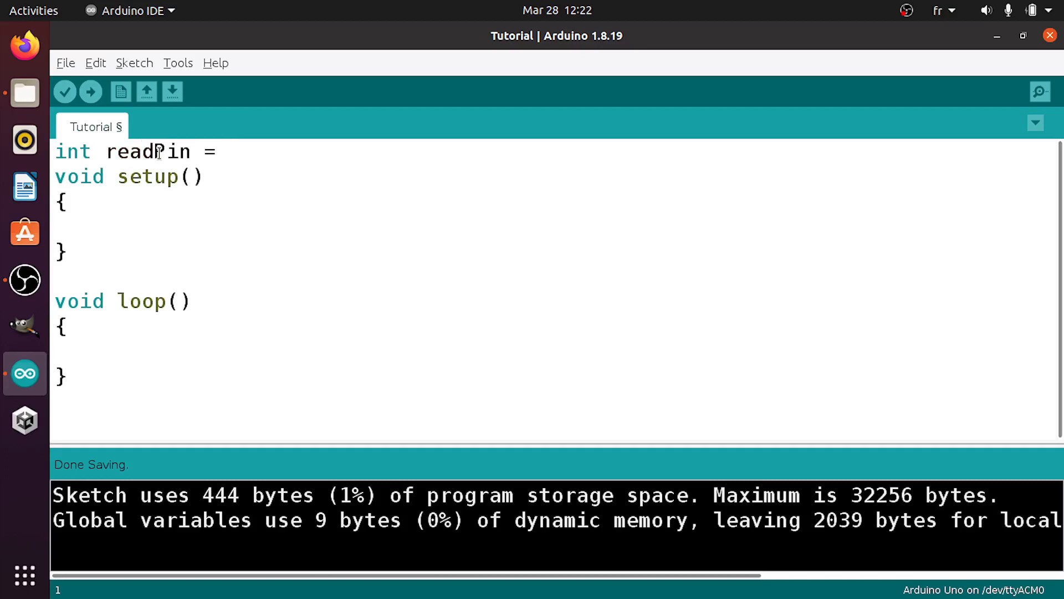
text(A0;)
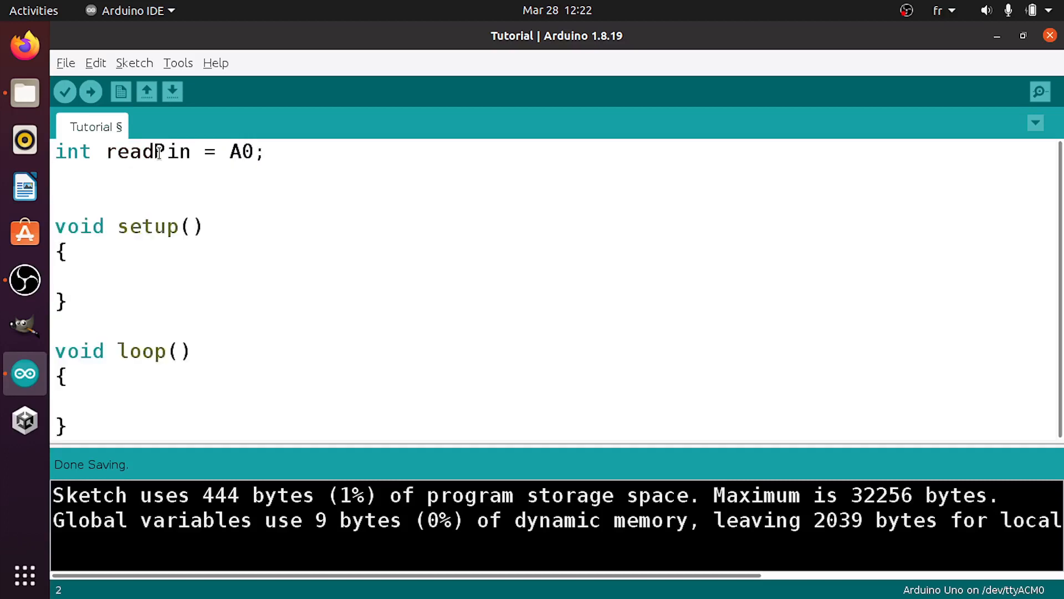
text(int)
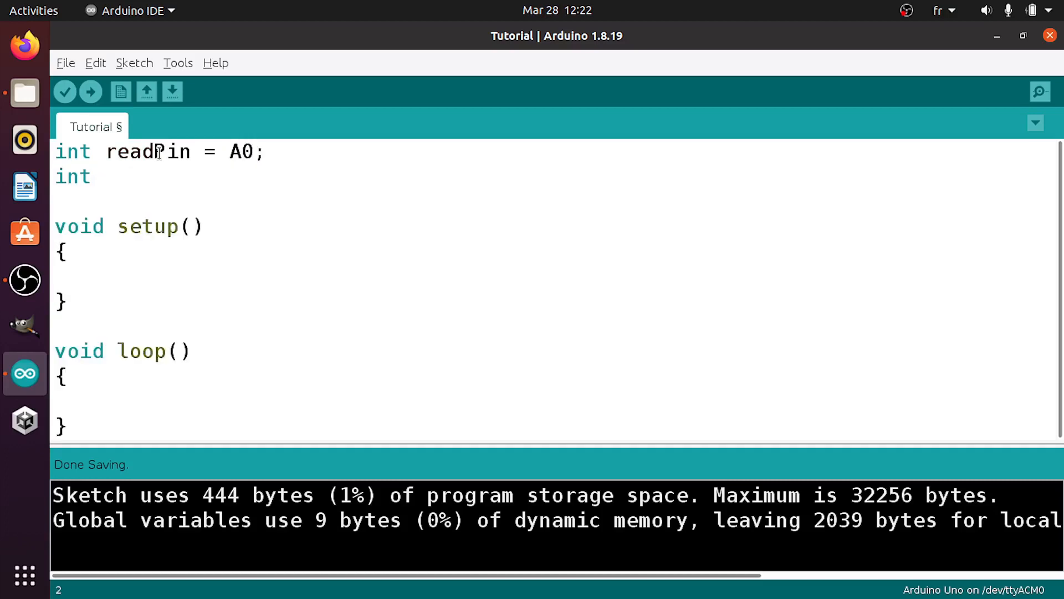
text(rea)
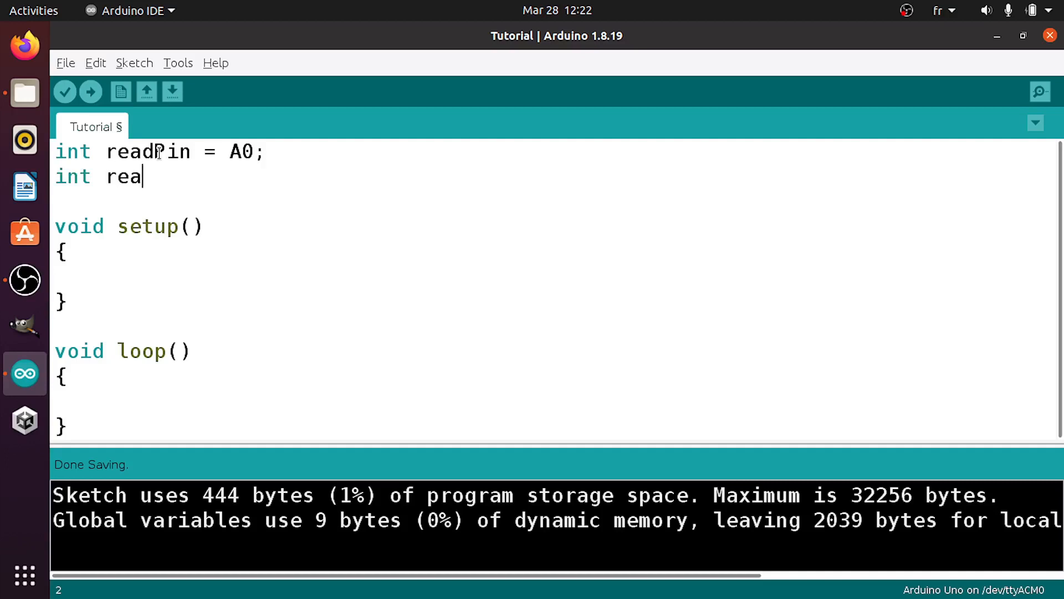
text(dValue;)
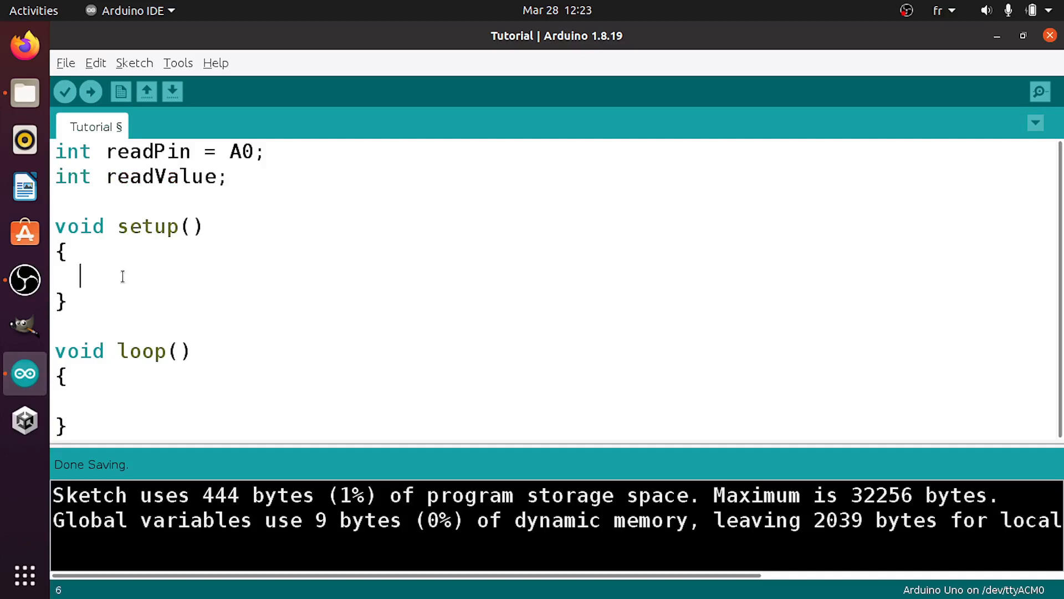
Configure readPin as an input with 'pinMode(readPin, INPUT);' in setup().
text(pin)
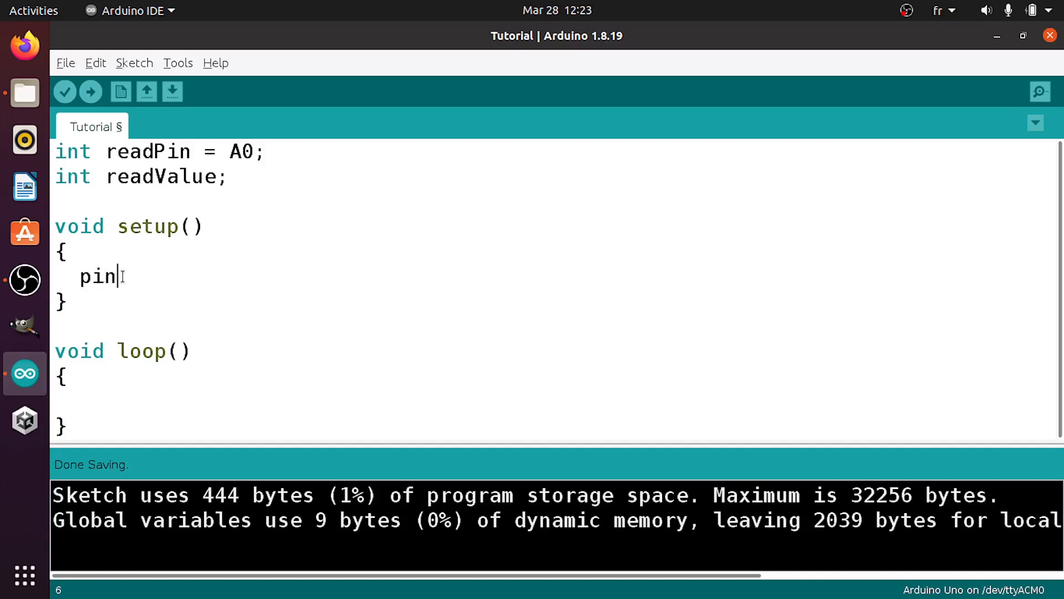
text(Mode)
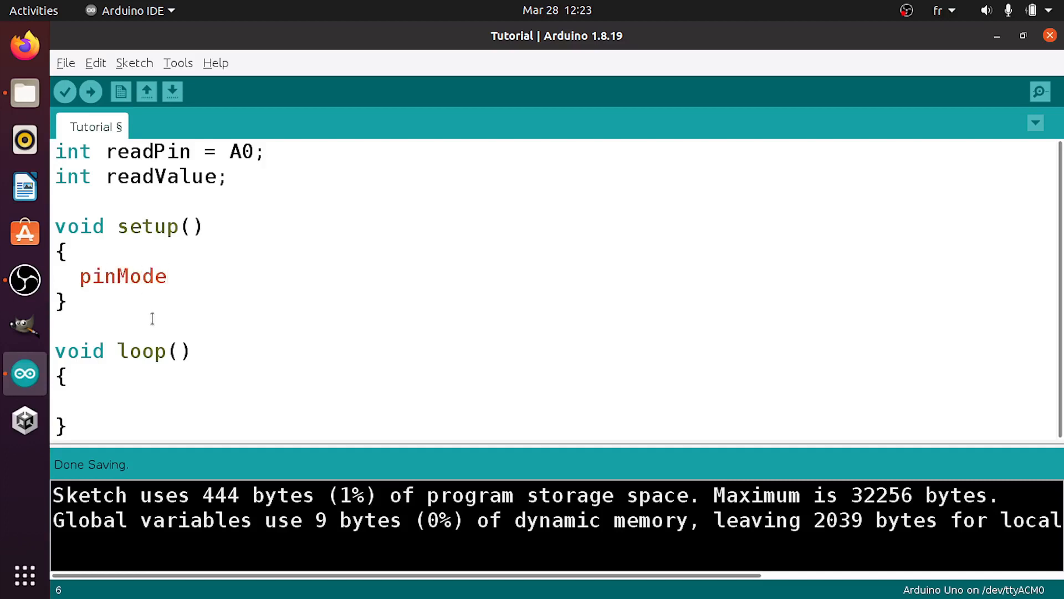
text(()
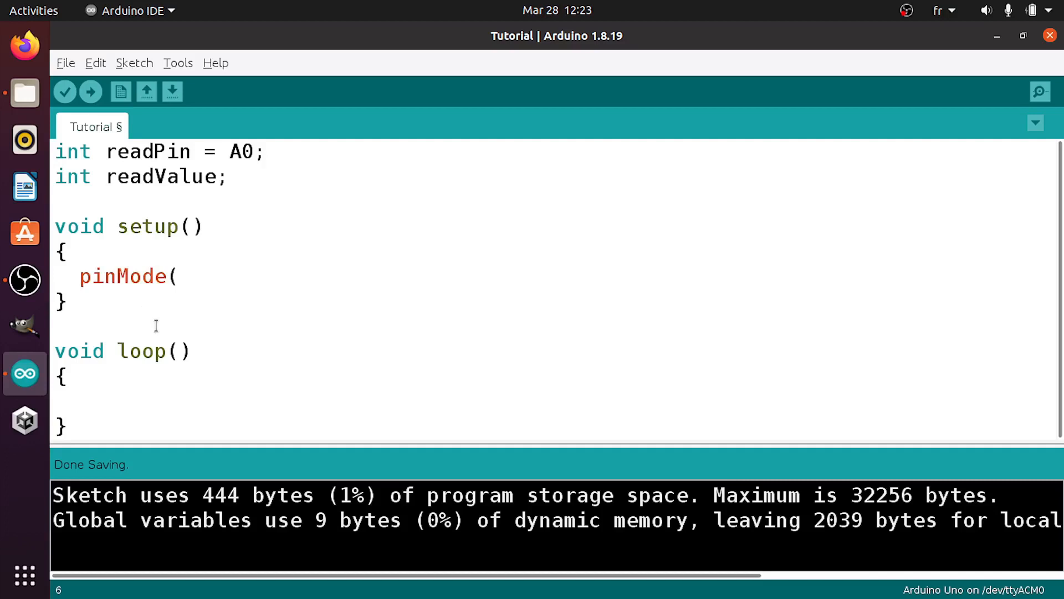
text(readPi)
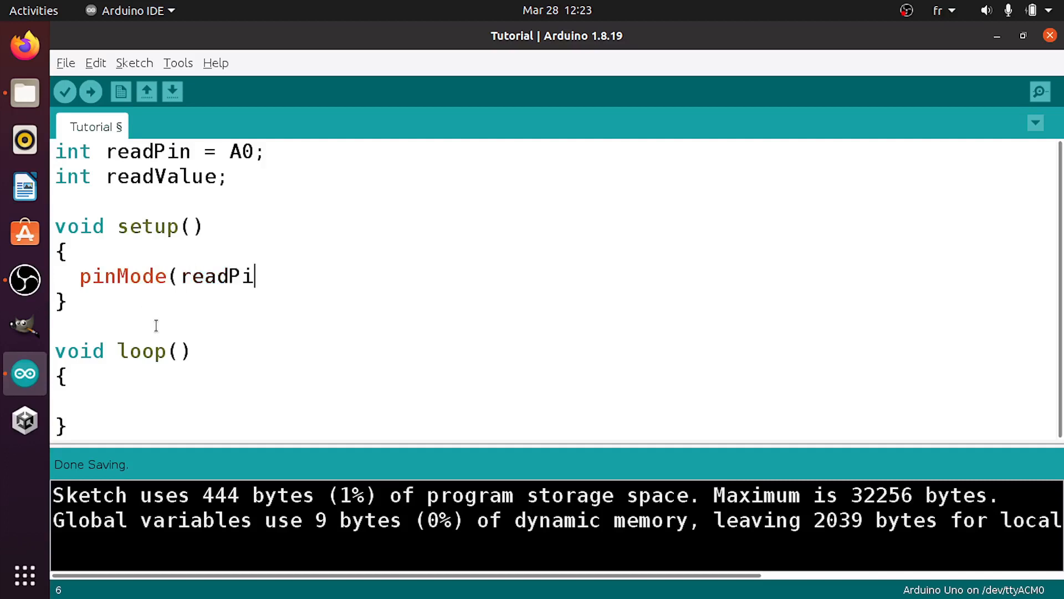
text(n, I)
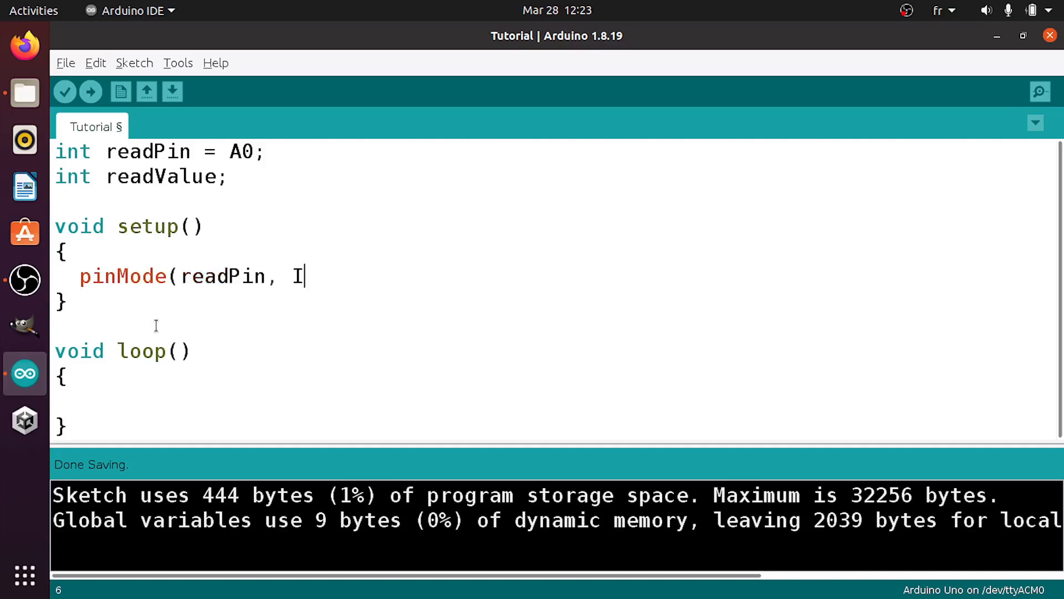
text(NPUT)
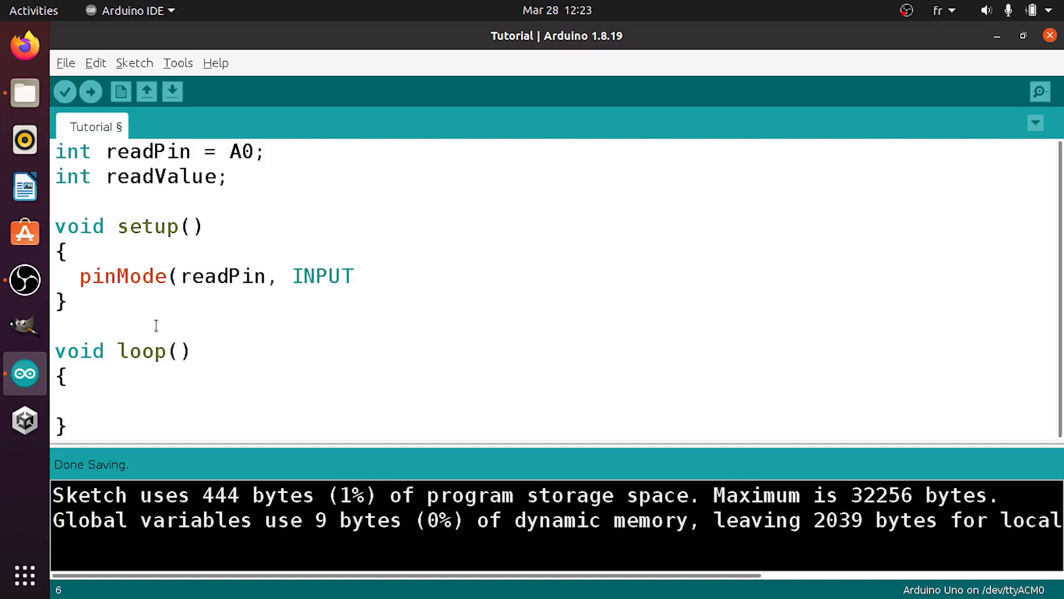
text();)
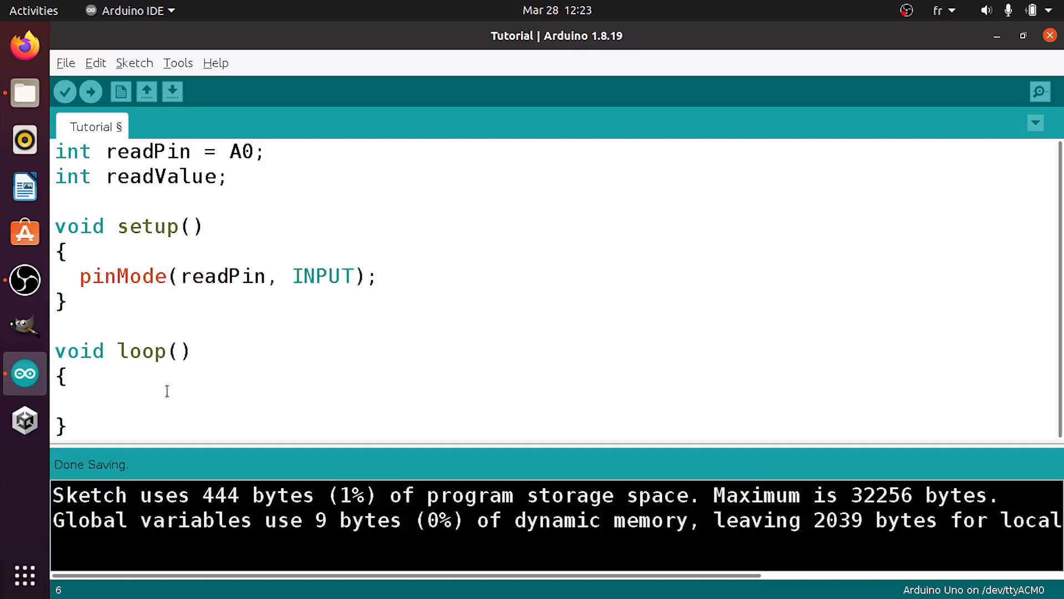
Read the sensor into readValue using 'analogRead(readPin);' in loop().
text(an)
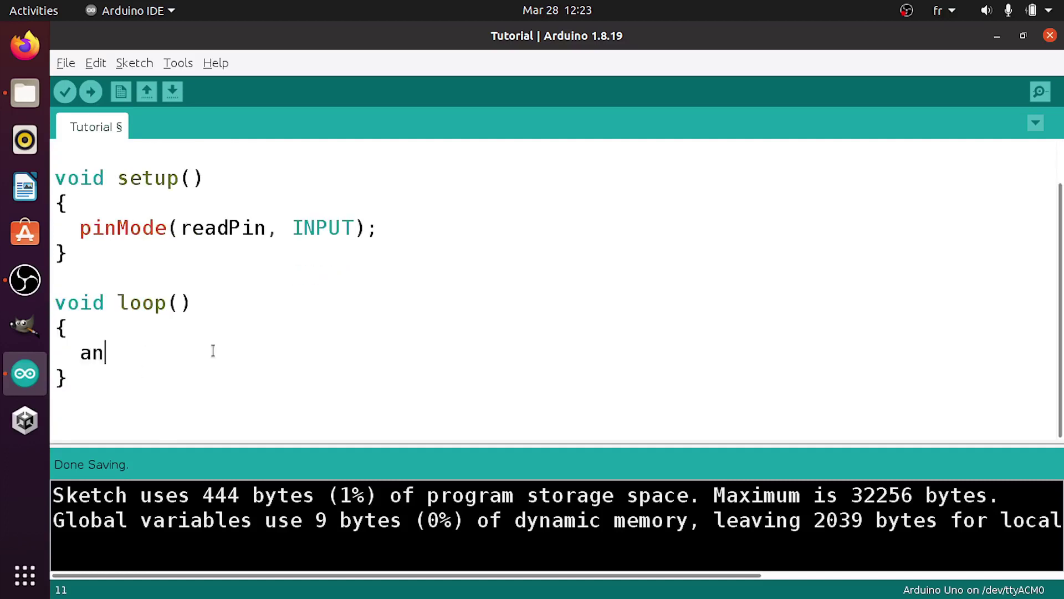
text(alog)
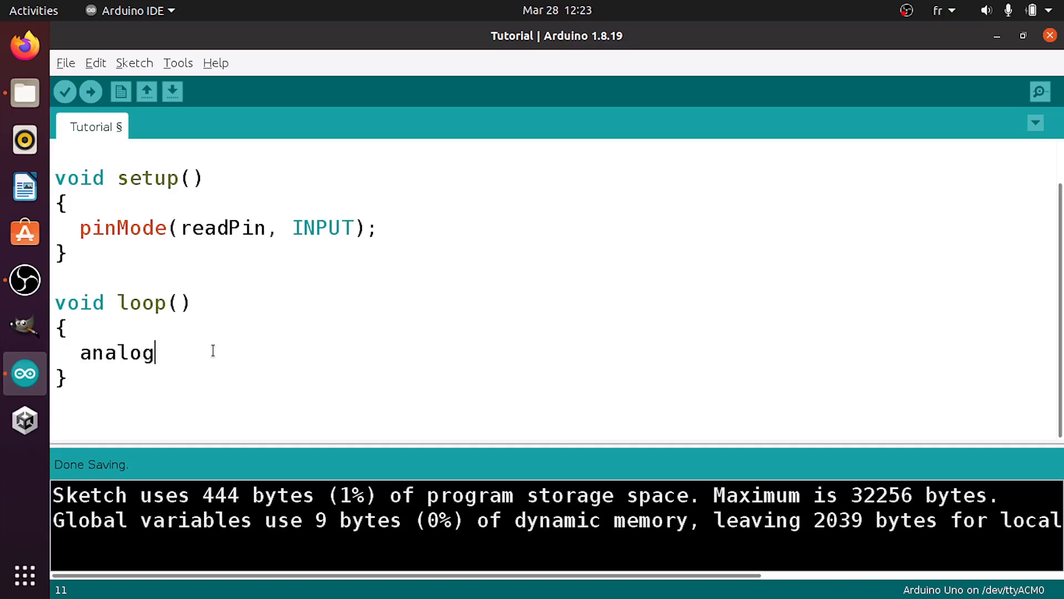
text(Read(rea)
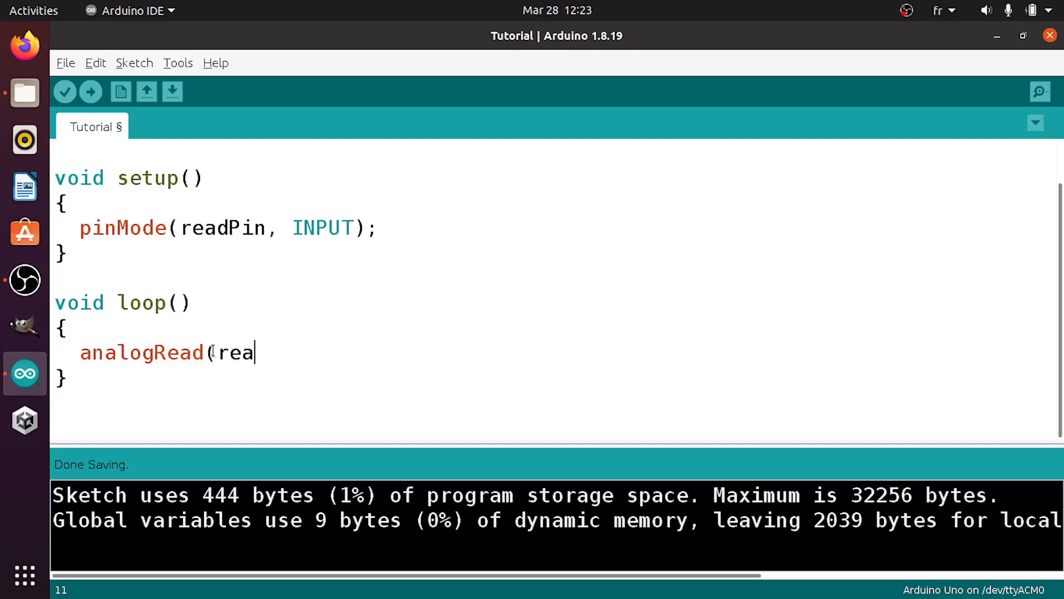
text(dPin)
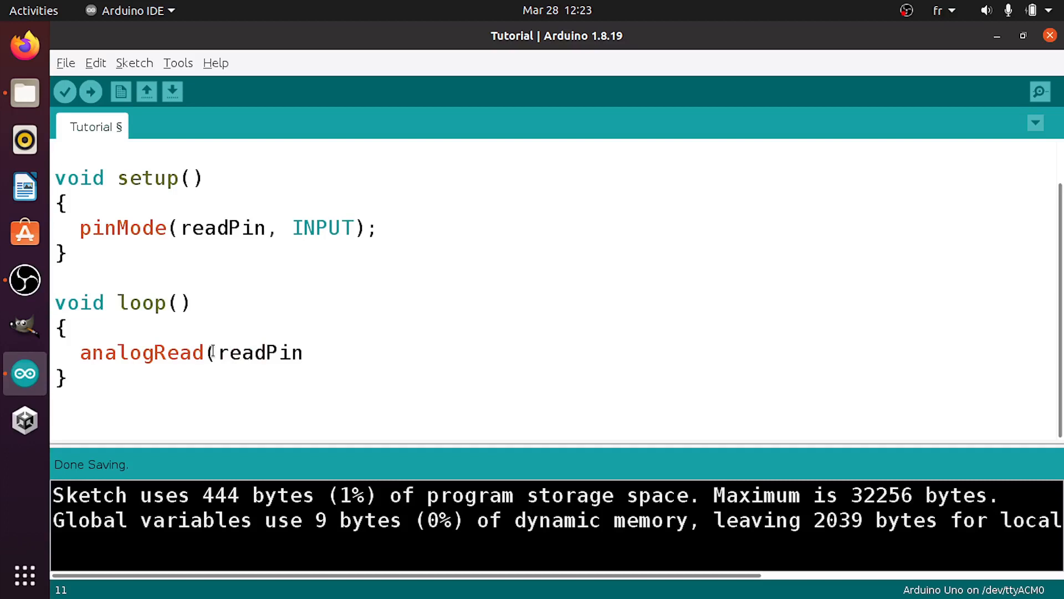
text();)
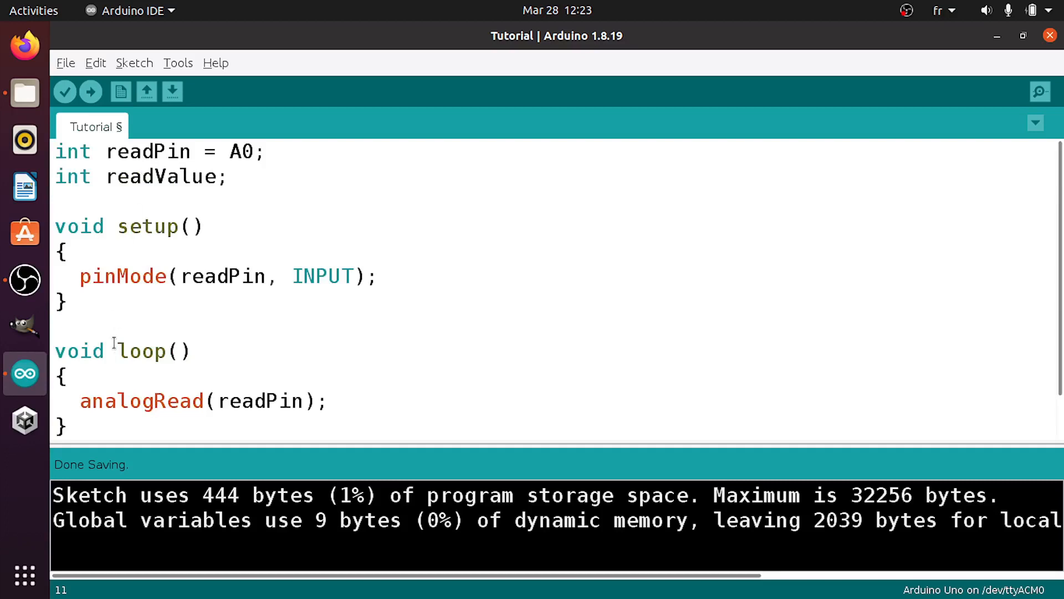
text(readValue =)
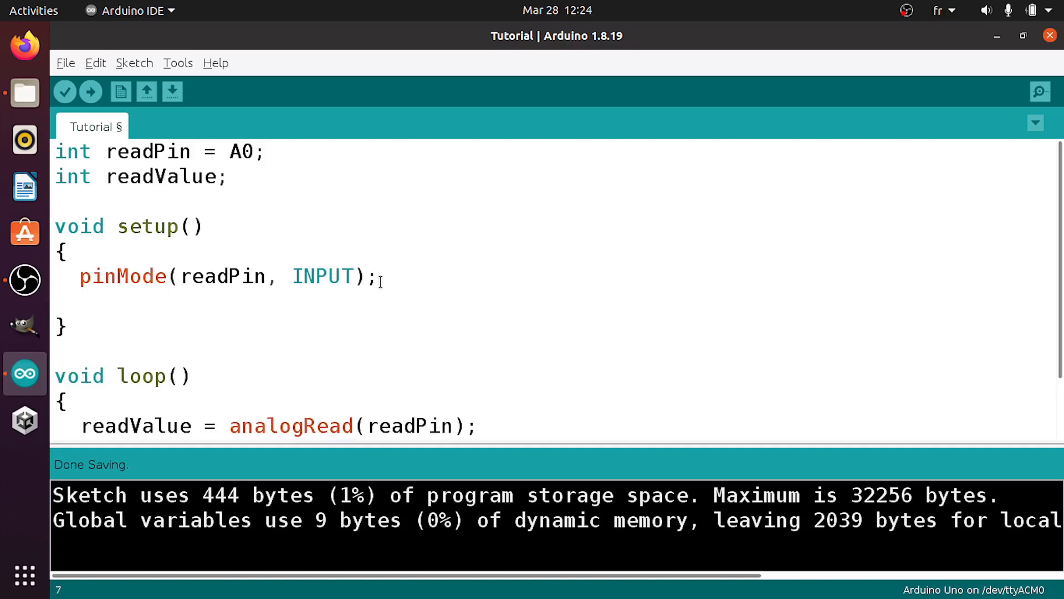
Start serial at 9600 baud, print readValue with Serial.println, and add delay(1000).
text(Serial)
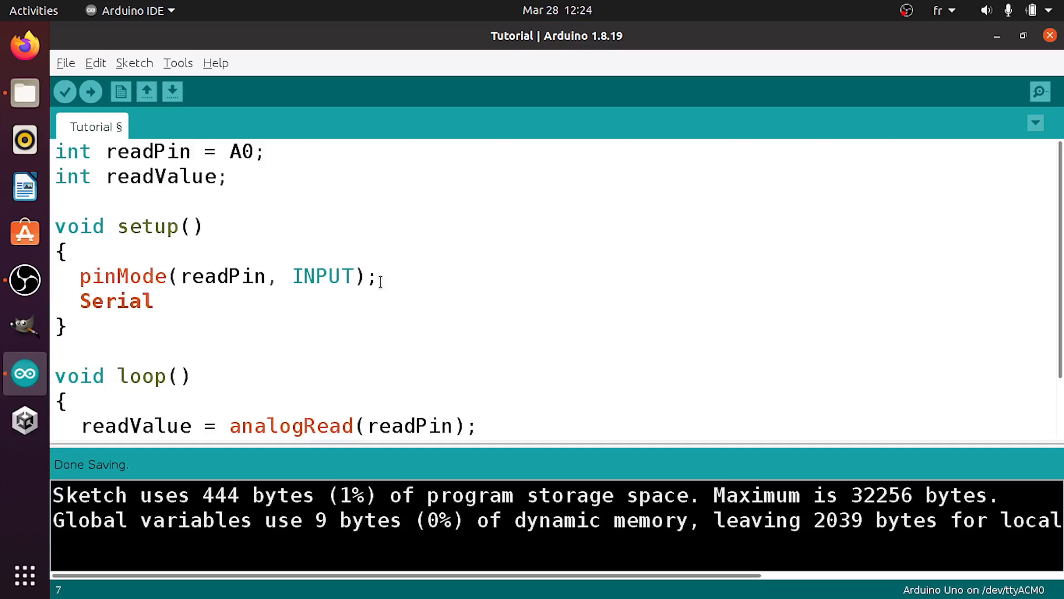
text(.begin()
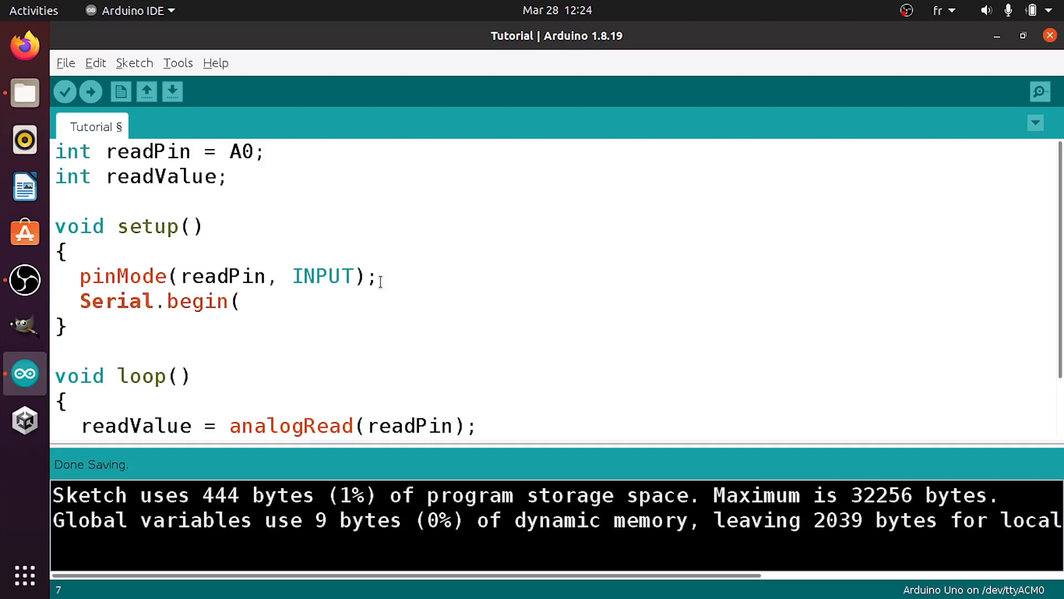
text(9600);)
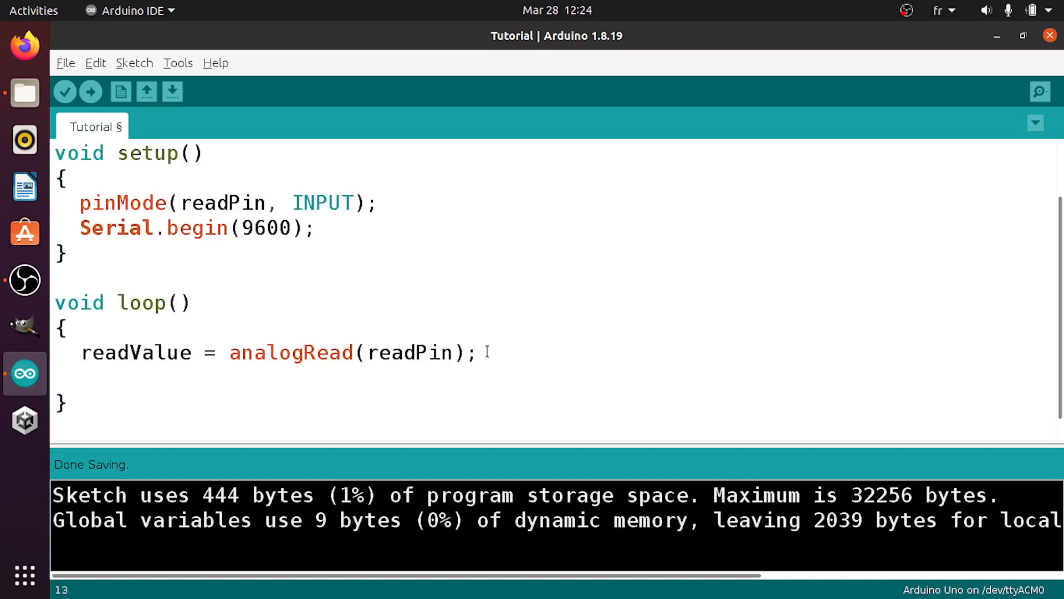
text(Serial)
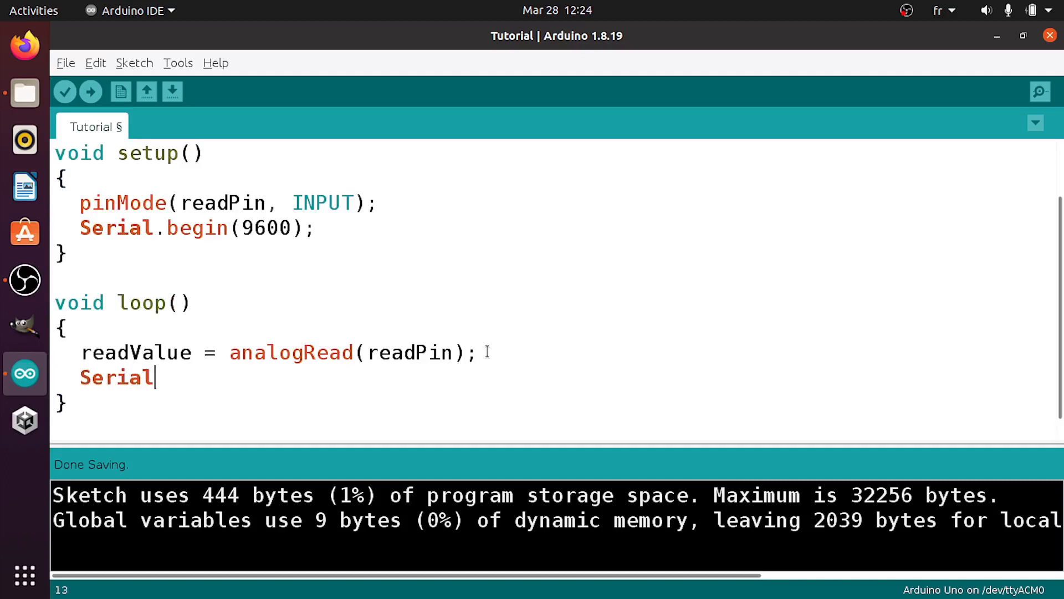
text(.pr)
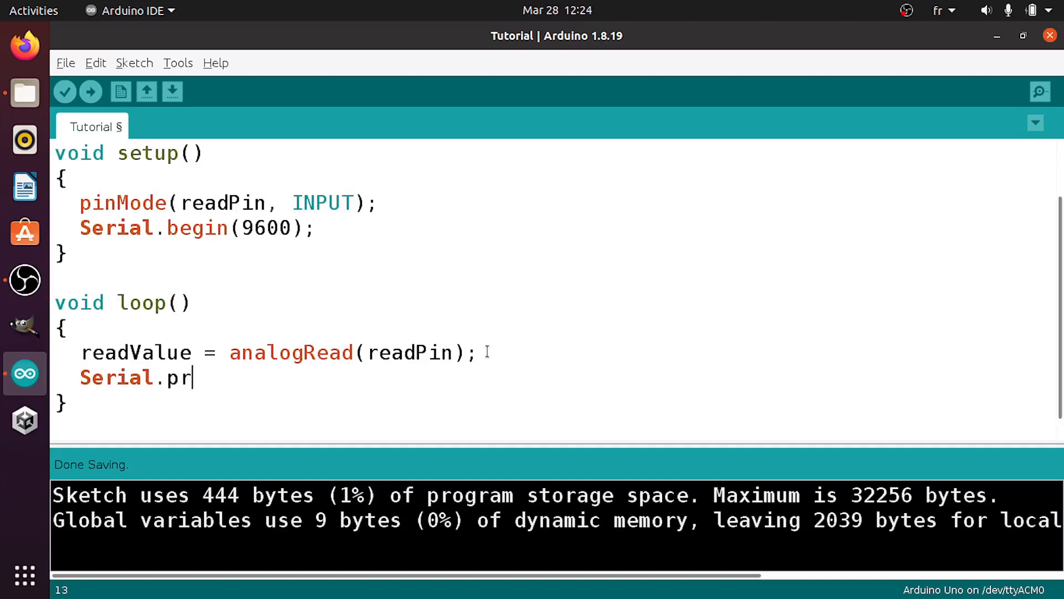
text(intln(readValue);)
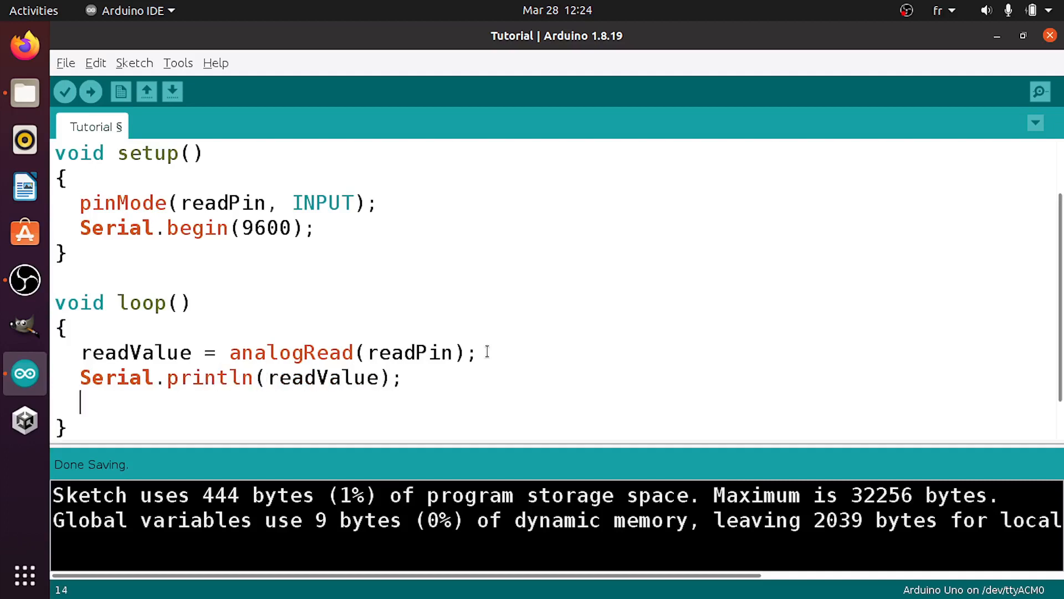
text(delay)
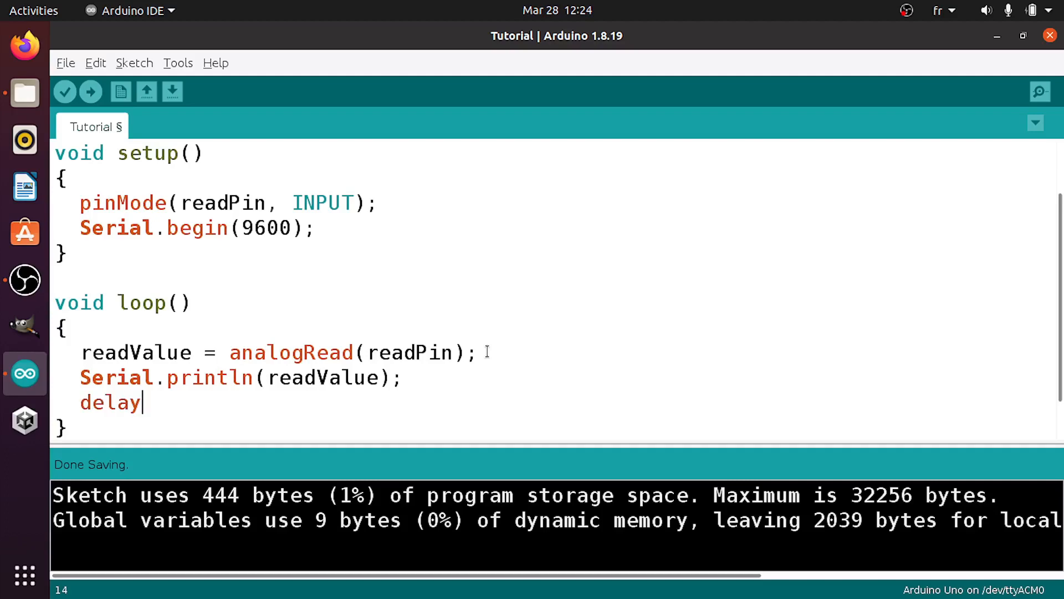
text((1000)
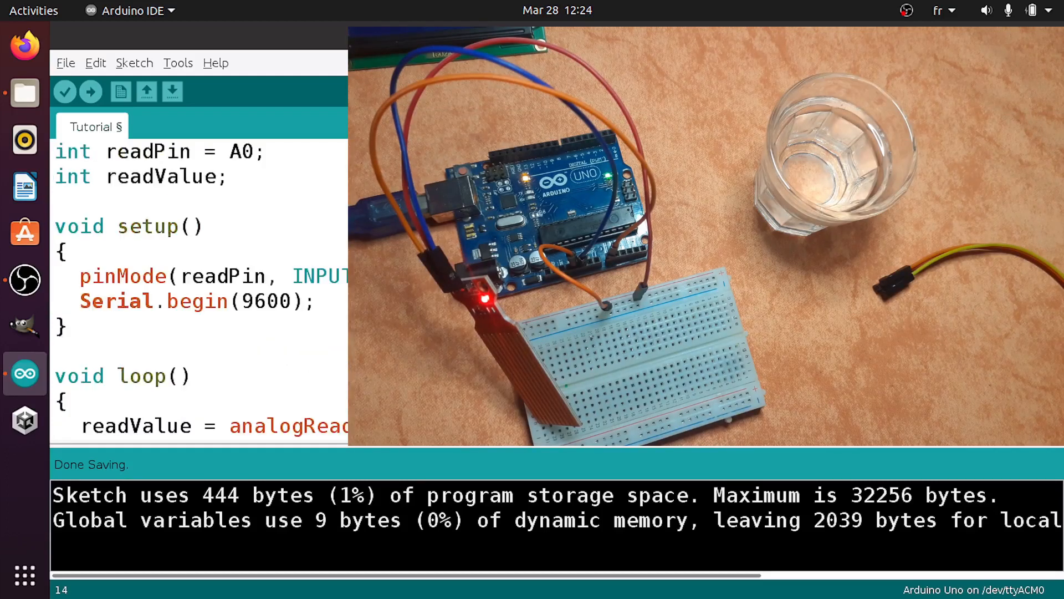
click(90, 91)
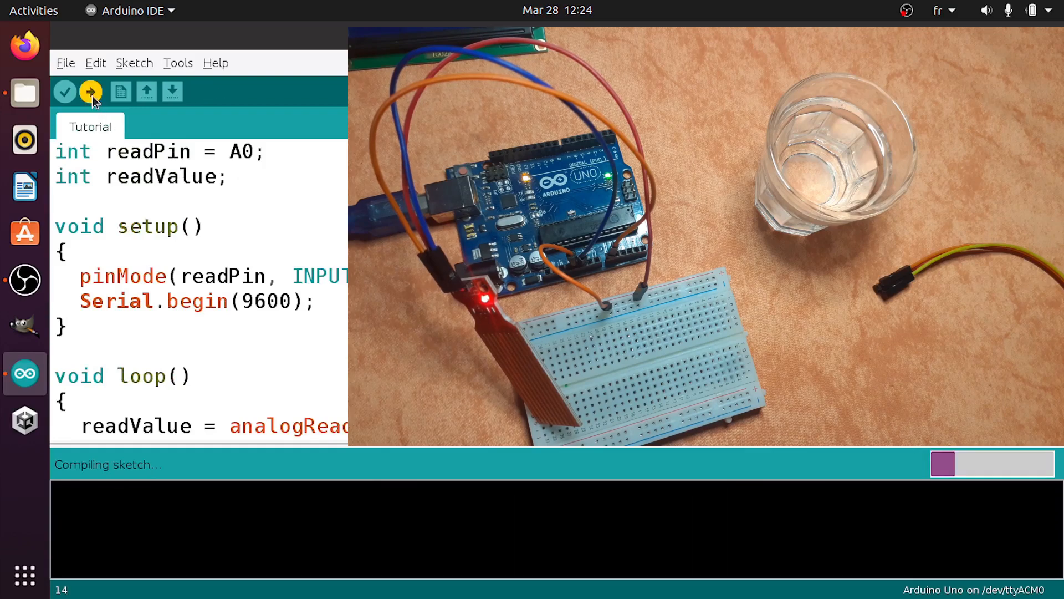
click(90, 92)
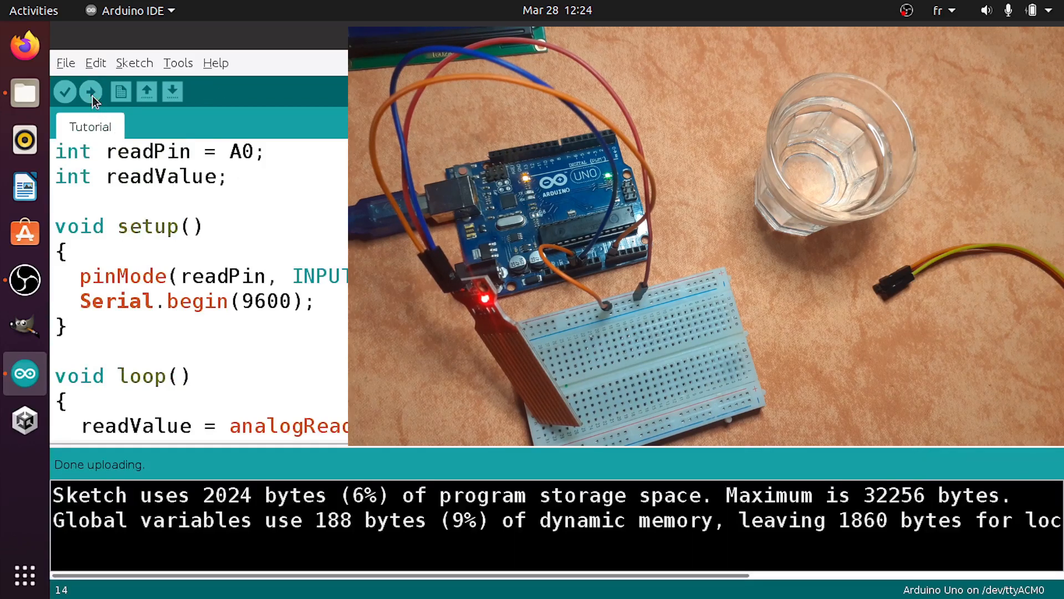
click(178, 62)
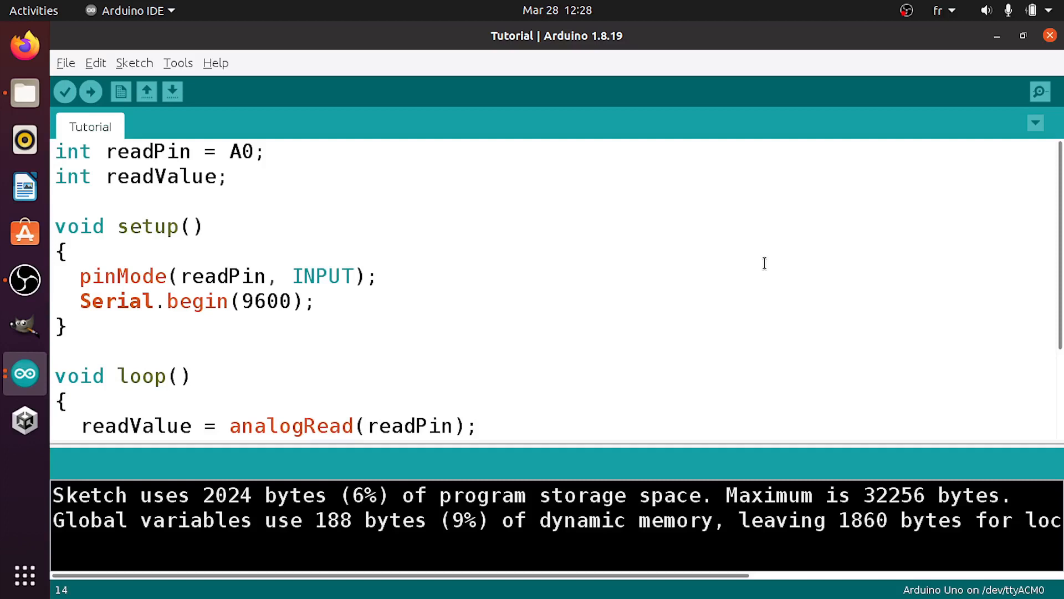
Add '#include <LiquidCrystal_I2C.h>' as the first line of the sketch.
text(#include)
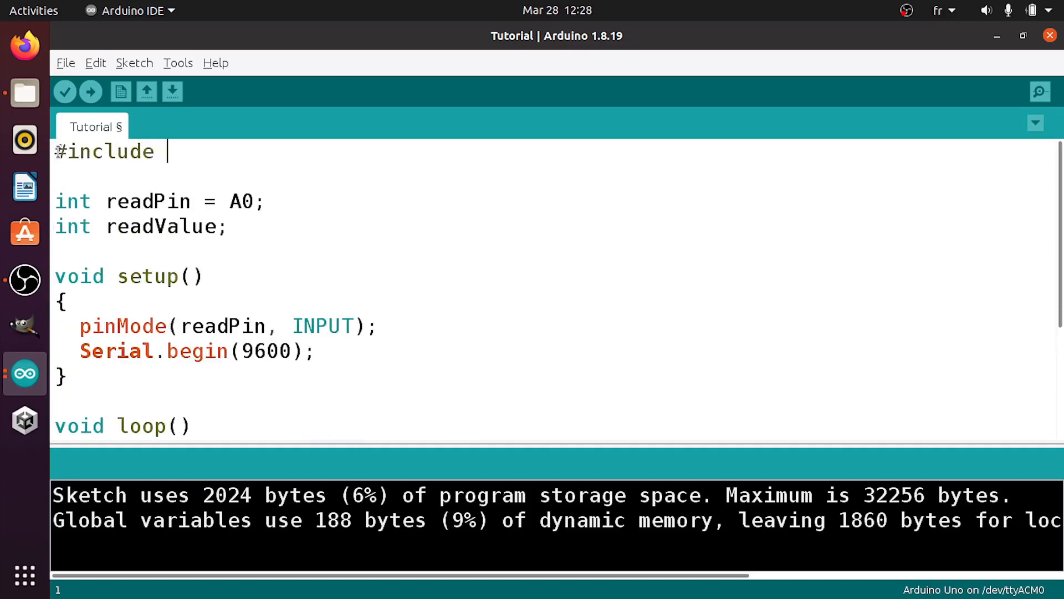
text(<Li)
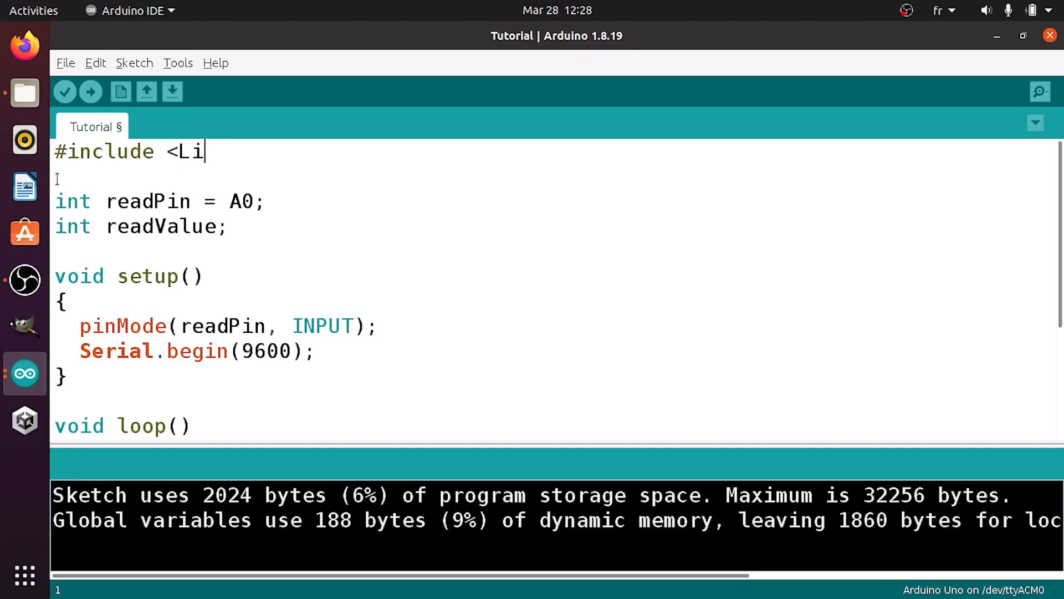
text(quidCrystal_)
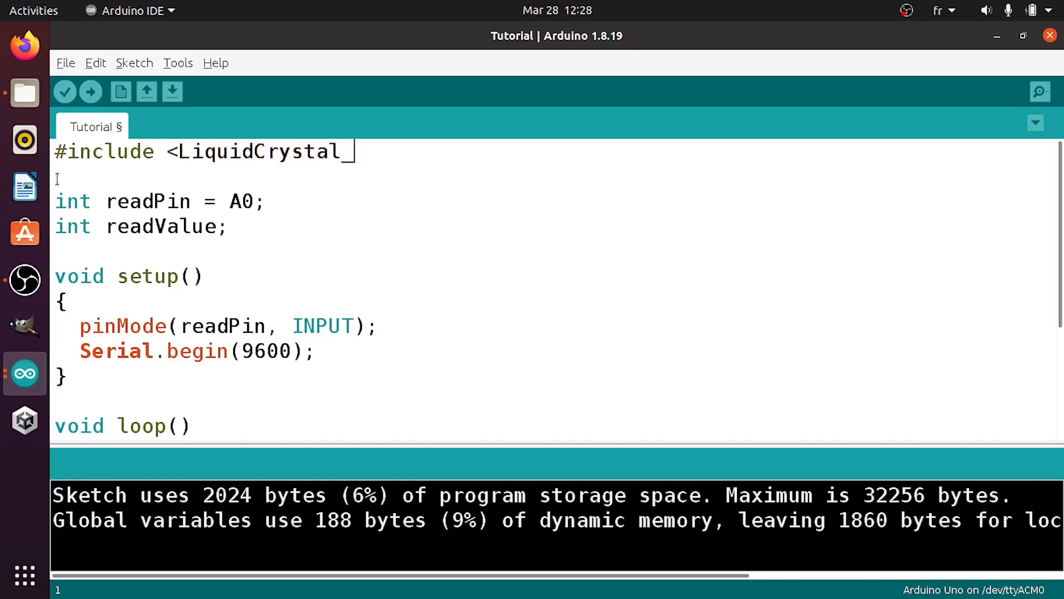
text(I2)
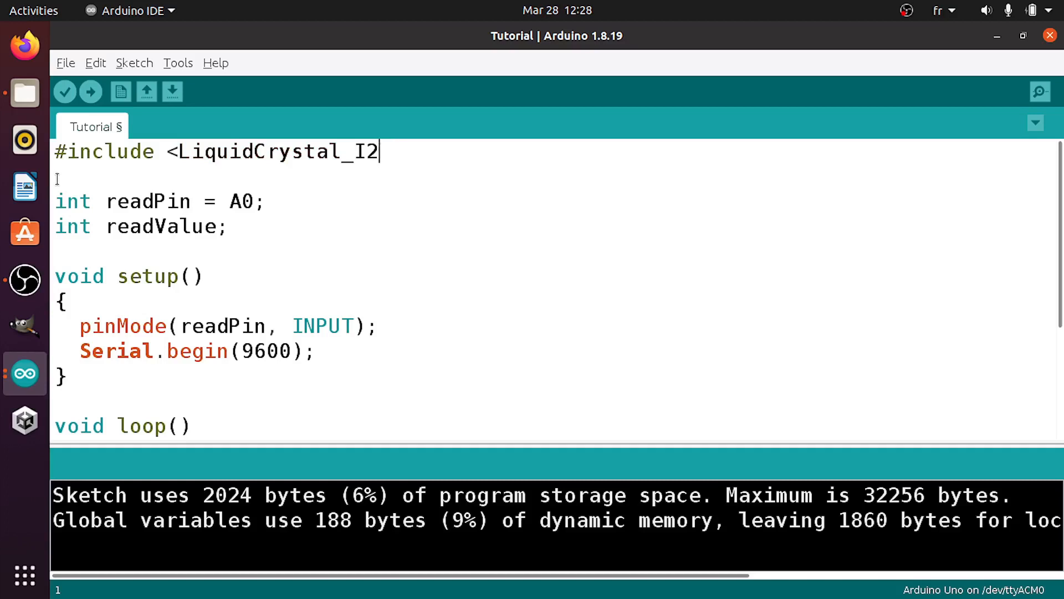
text(C.h>)
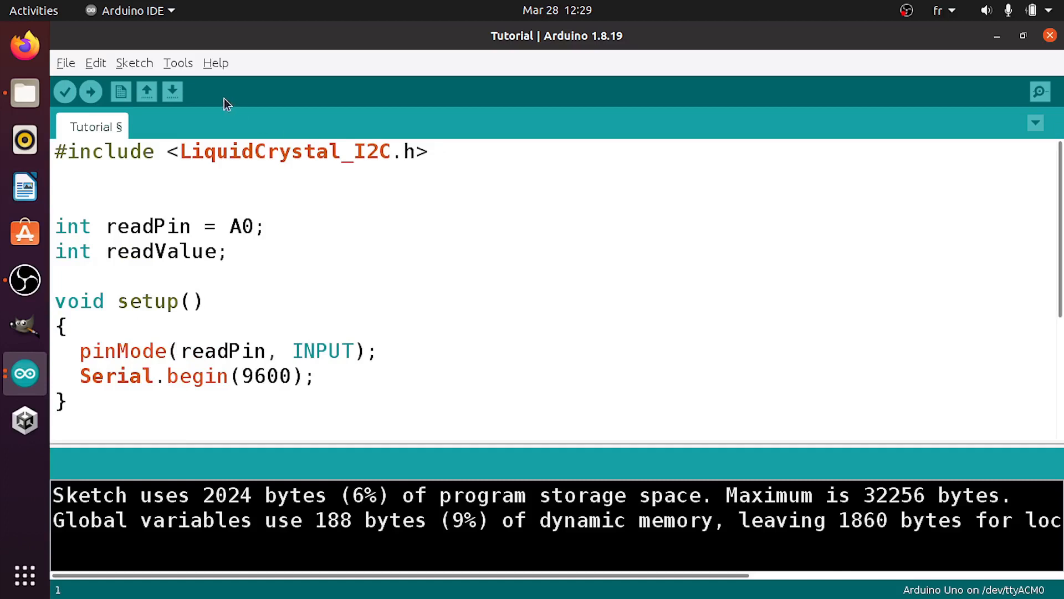
click(178, 63)
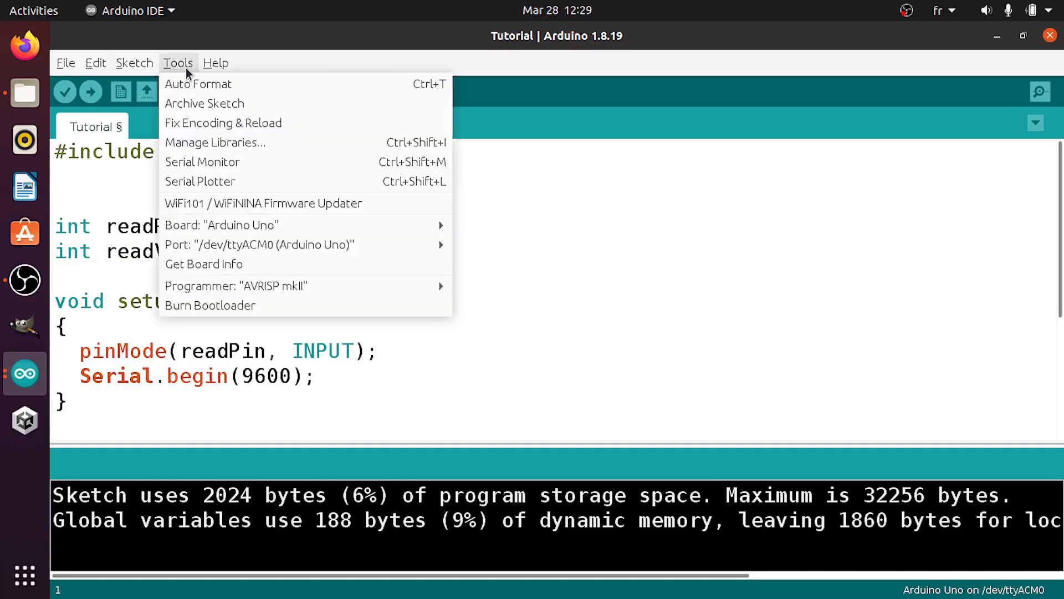
mouse_move(216, 149)
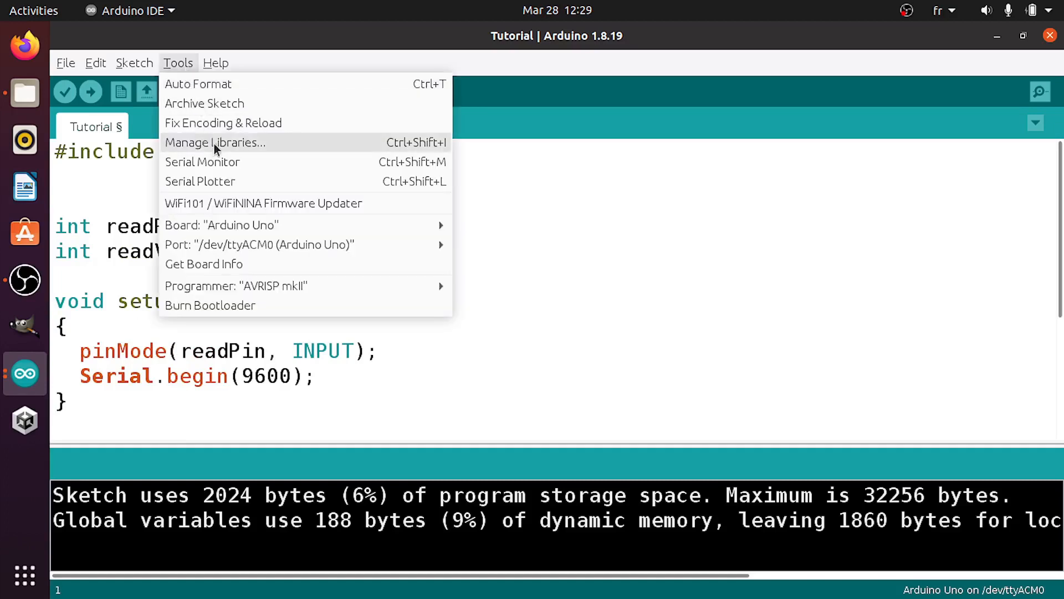
click(215, 142)
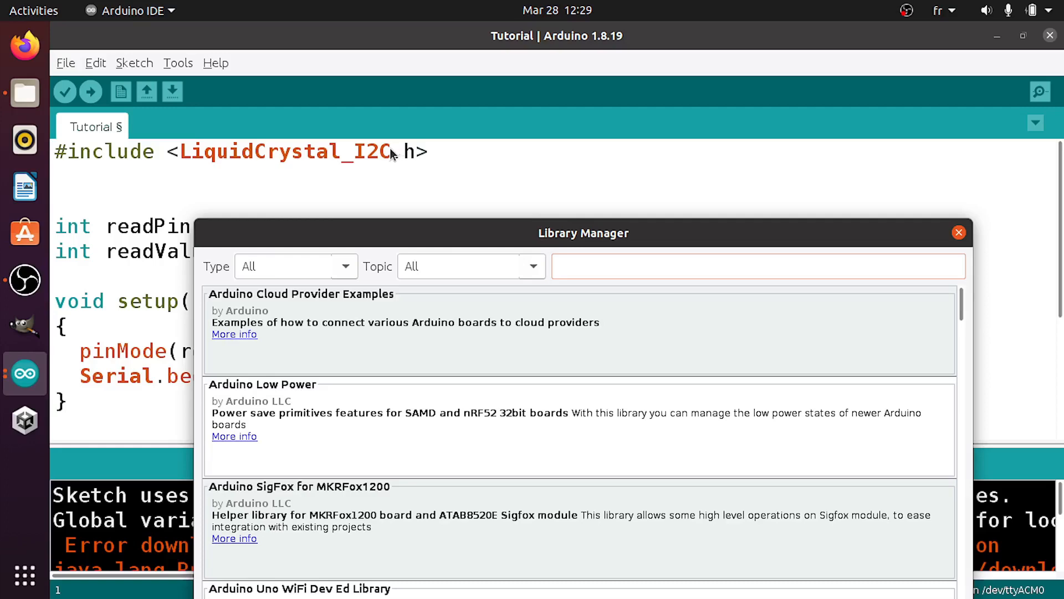
text(LiquidCrystal_I2C)
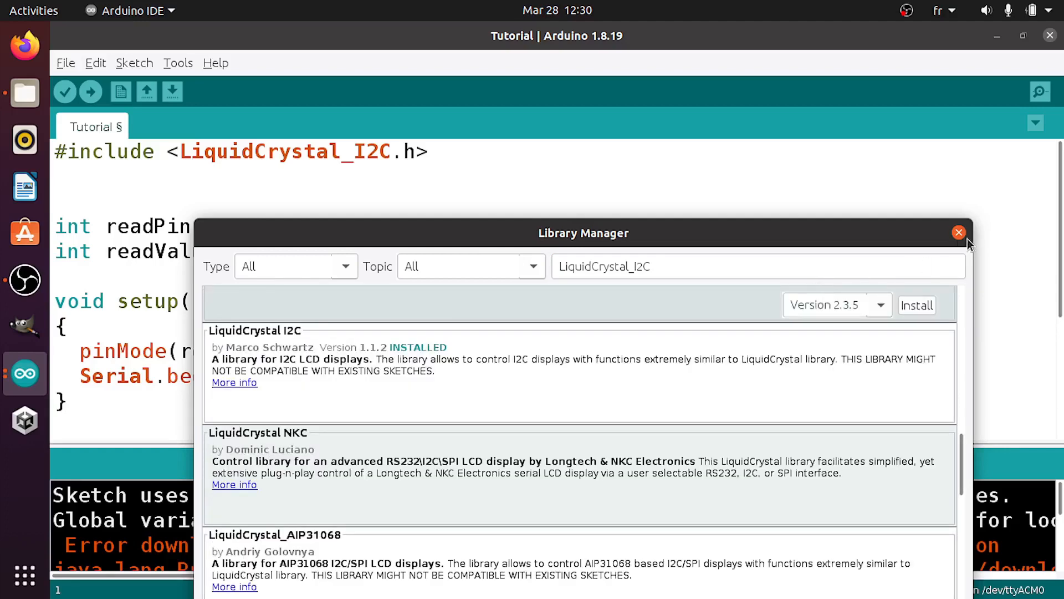
click(959, 232)
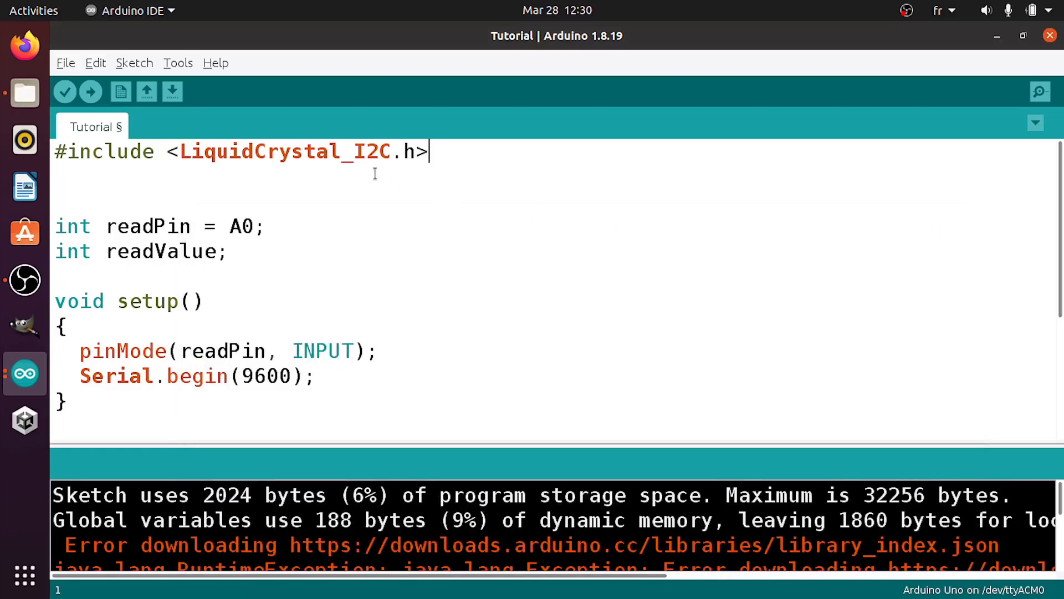
Declare 'LiquidCrystal_I2C lcd(0x3F, 16, 2);' on a new line below the include.
key(Return)
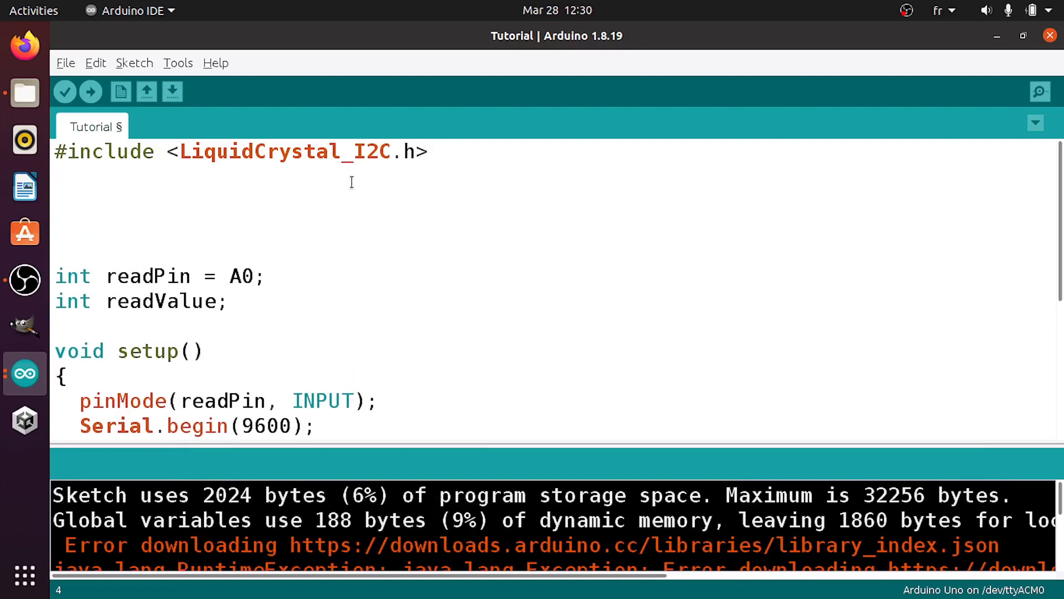
text(LiquidCrystal_)
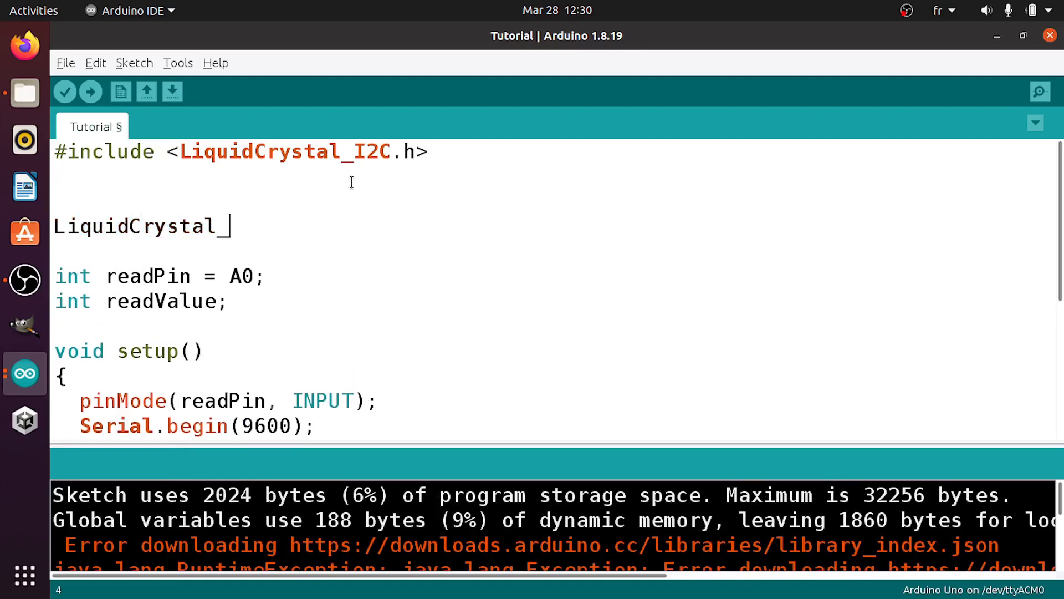
text(I2C)
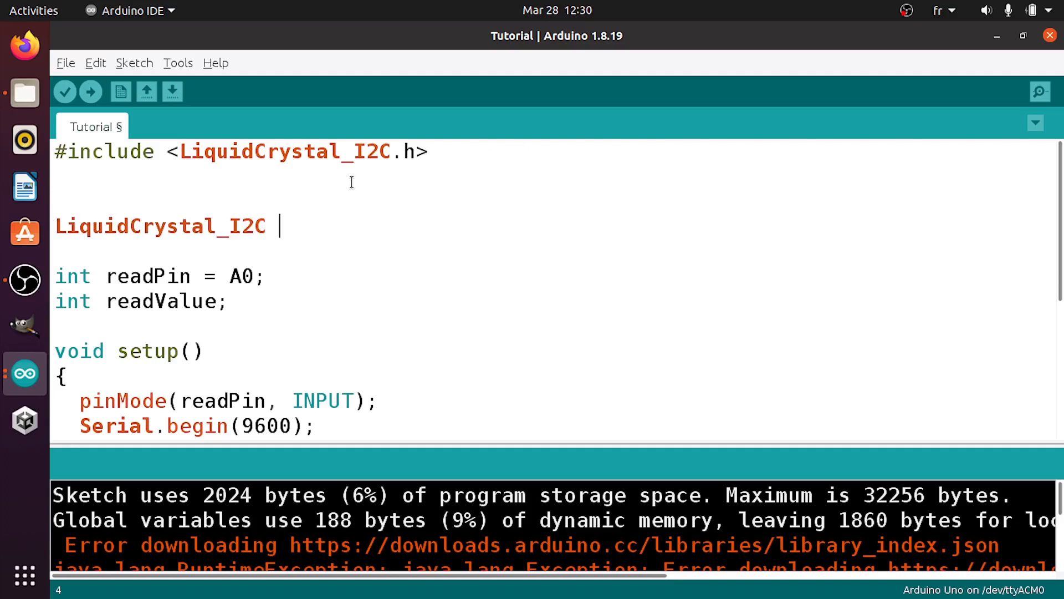
text(lcd()
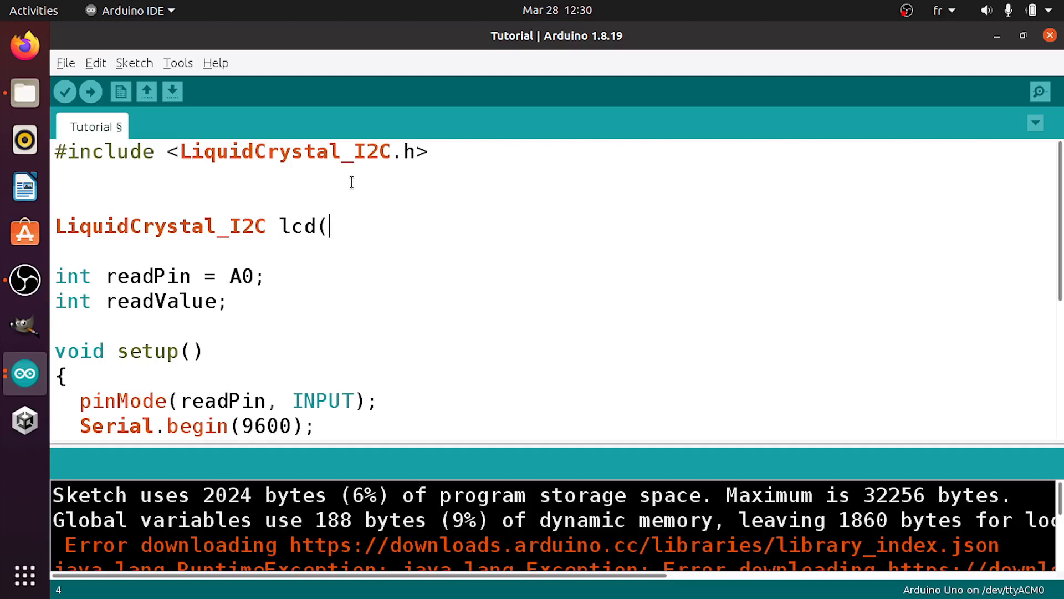
text(0x)
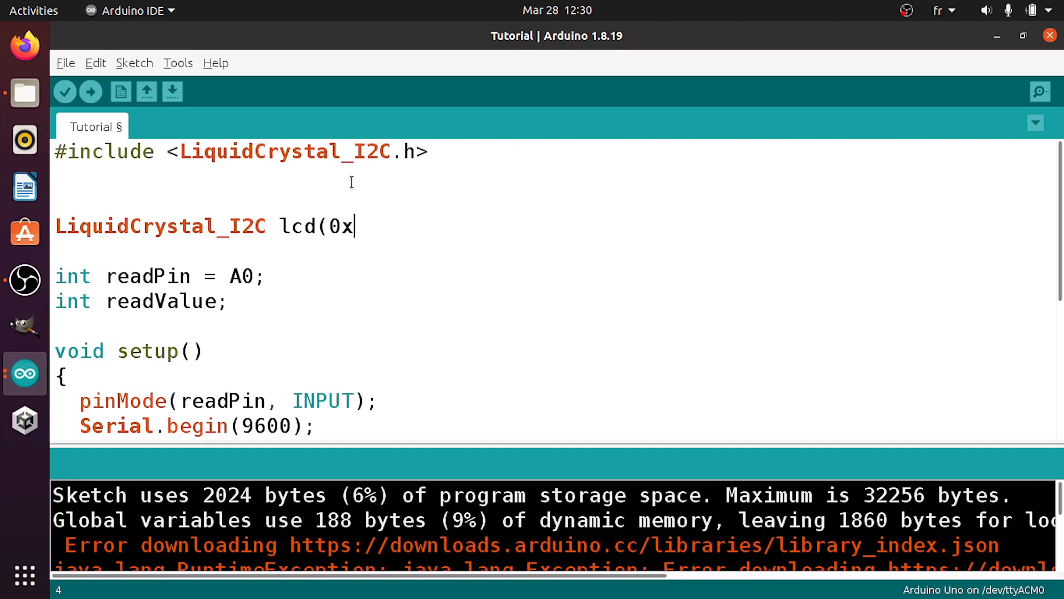
text(3F)
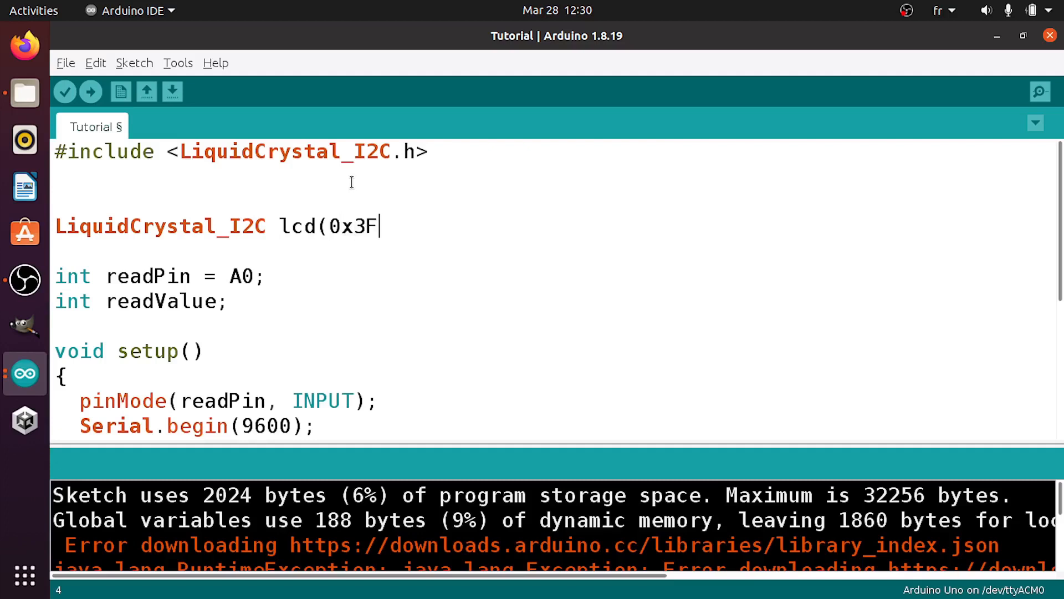
key(Backspace)
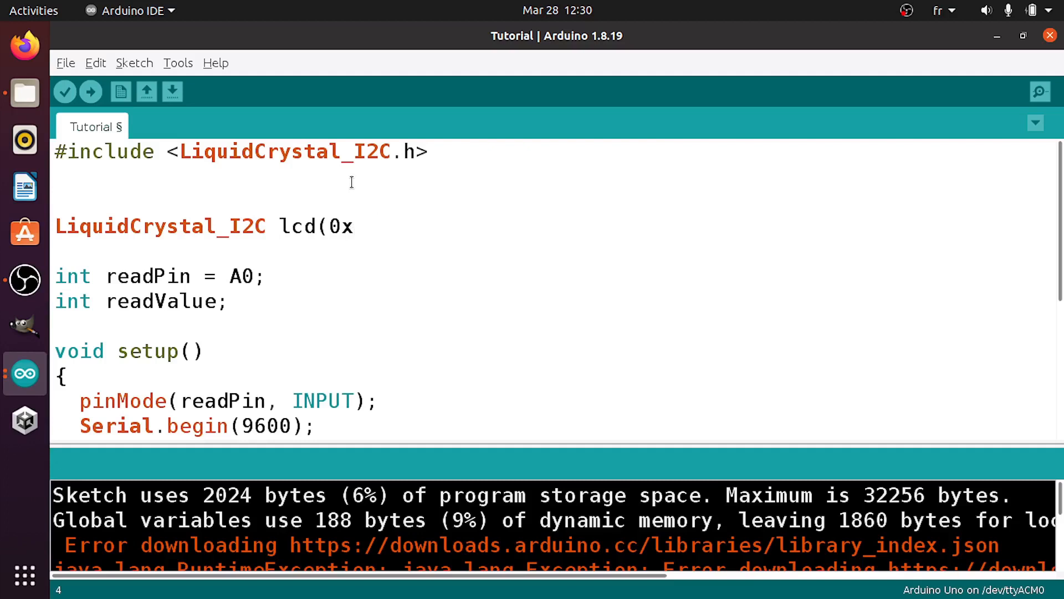
text(3F,)
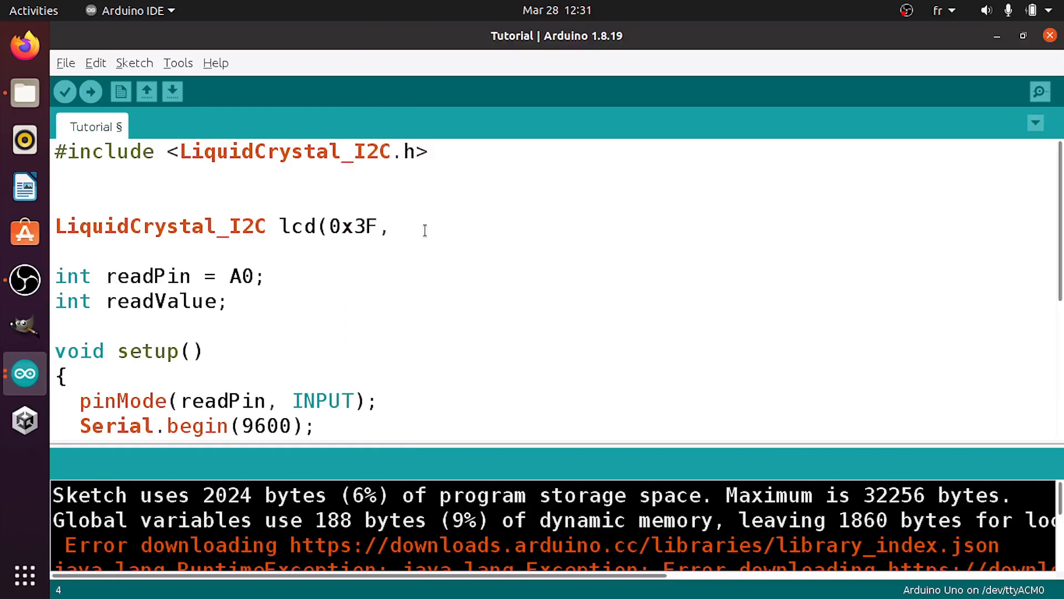
text(16)
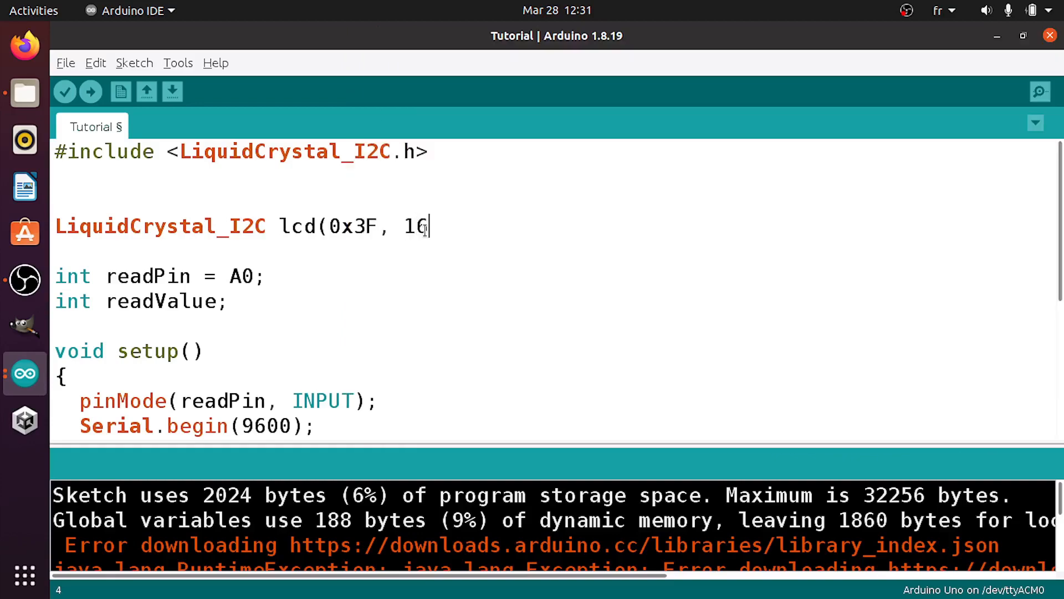
text(, 2)
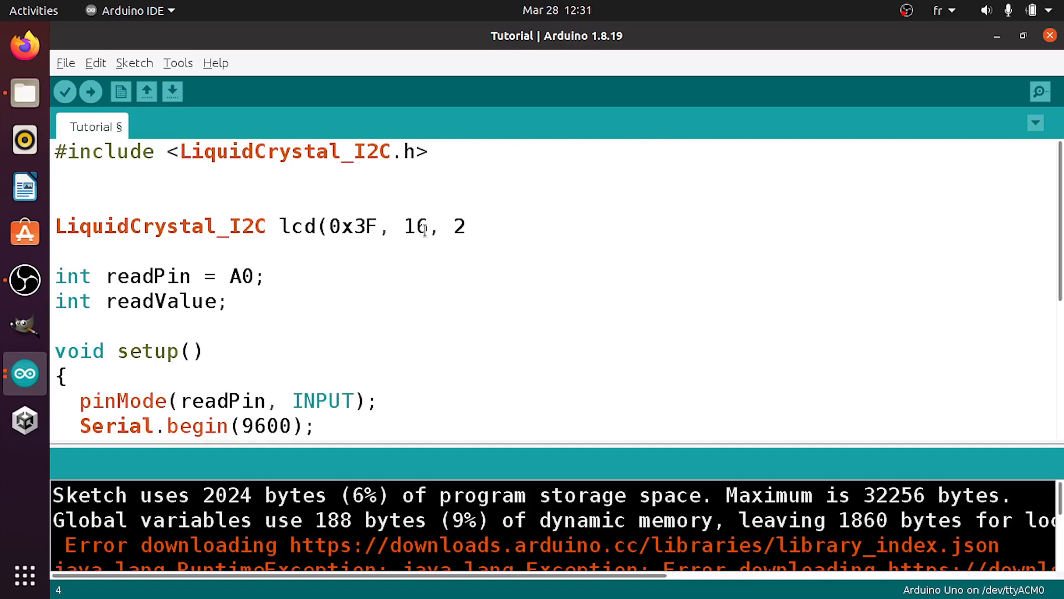
text();)
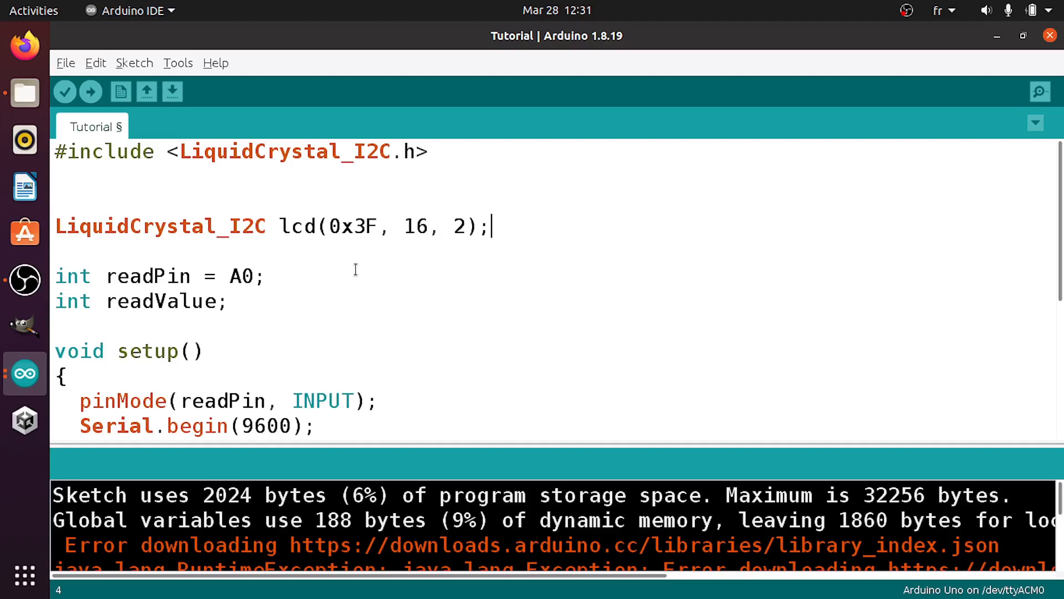
Add lcd.init() and lcd.backlight() as the first lines of setup().
scroll(down, 3)
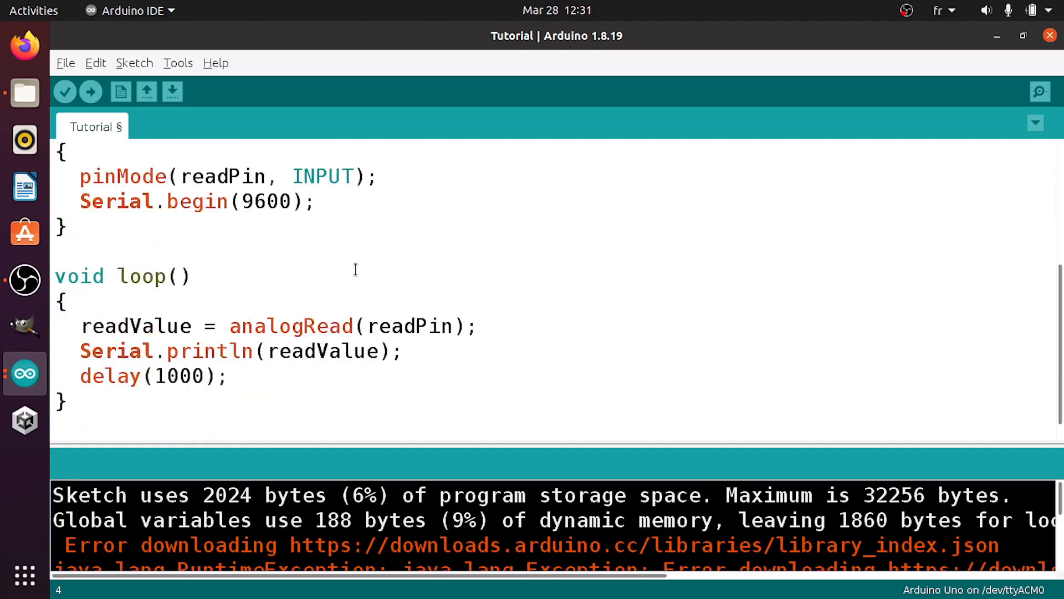
text(lcd.init();)
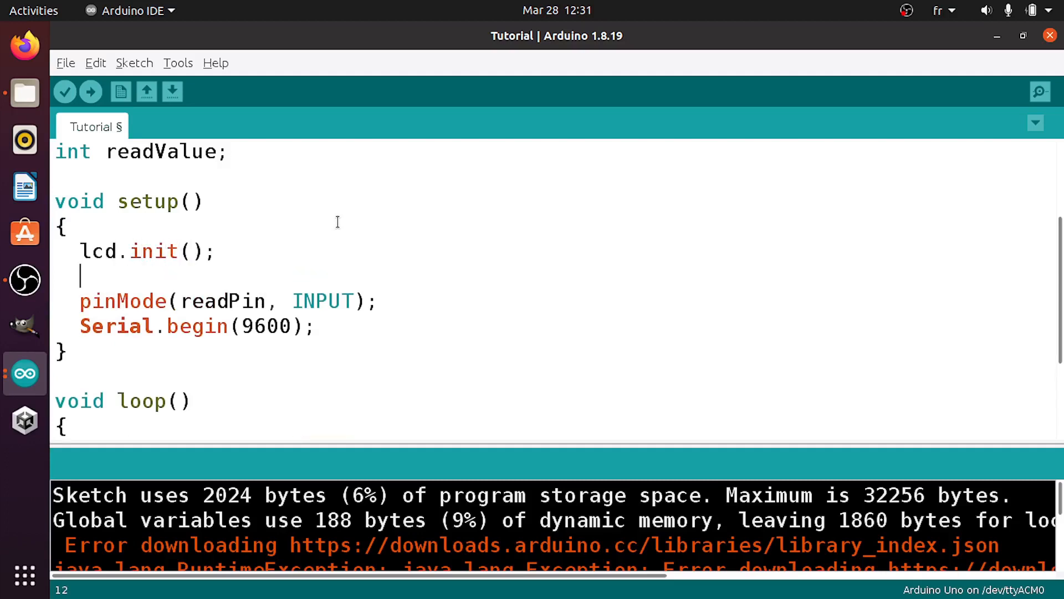
text(lcd.)
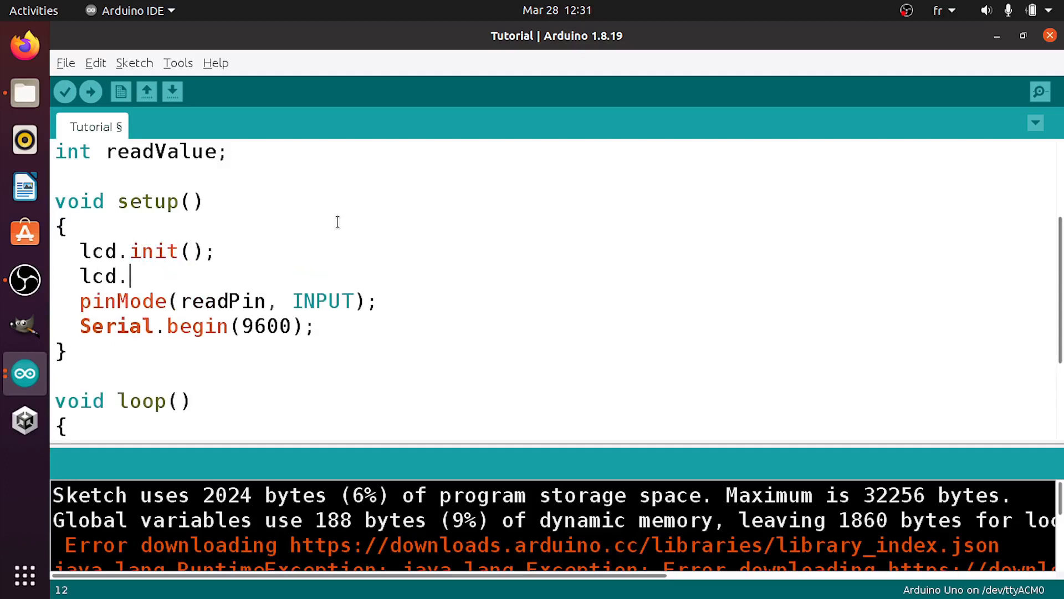
text(backlight();)
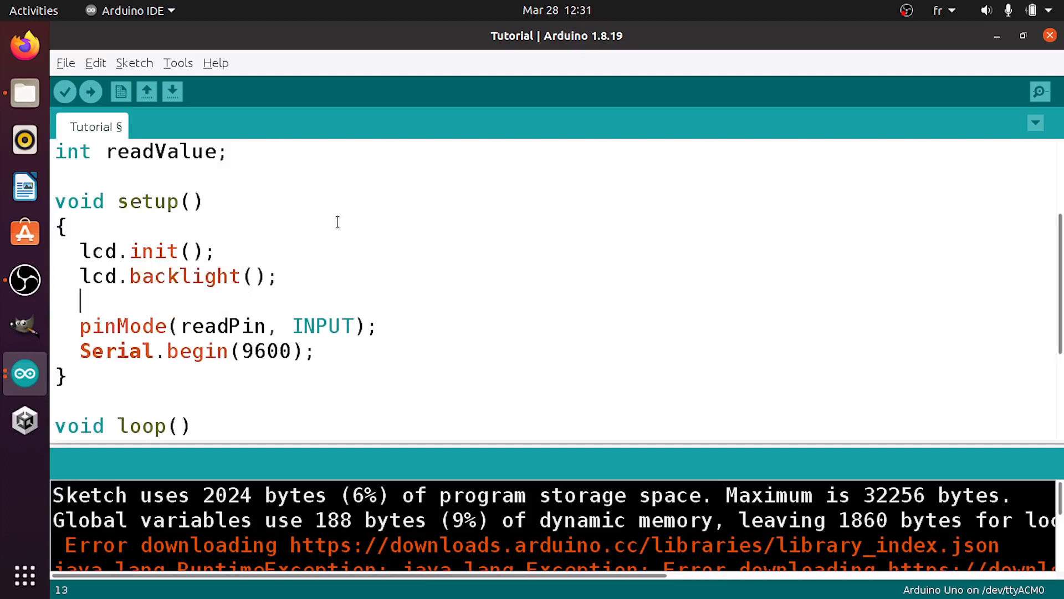
scroll(down, 3)
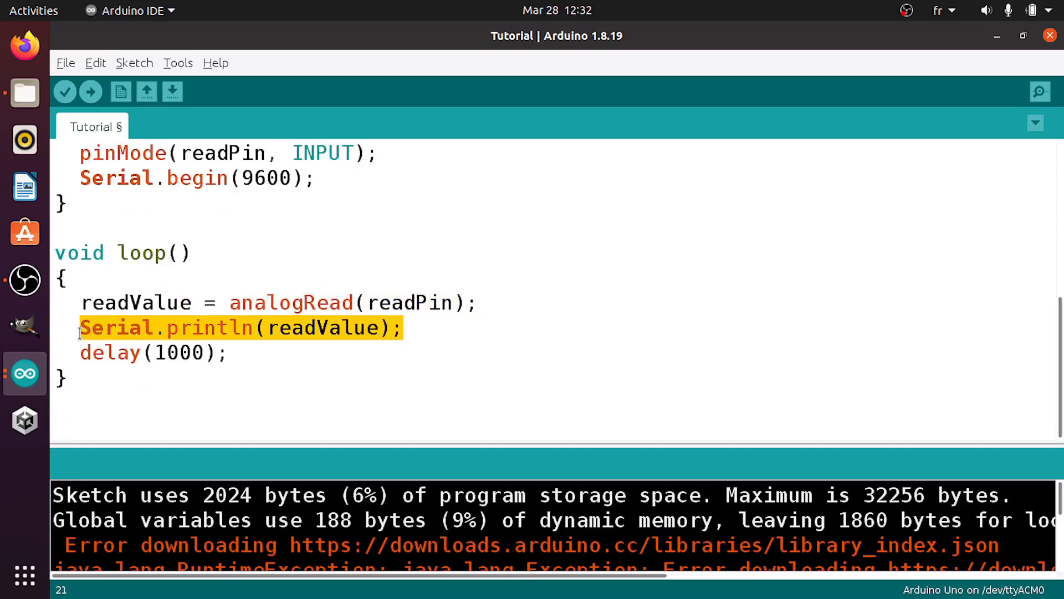
Write the 'if (readValue < 450)' condition and begin lcd.setCursor inside its block.
text(if)
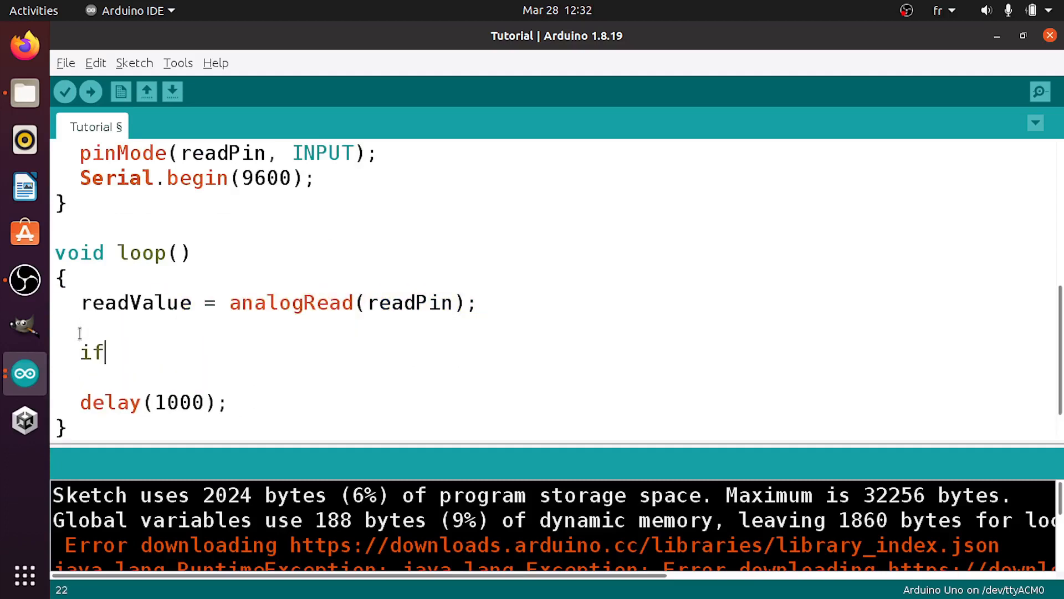
text((readValue)
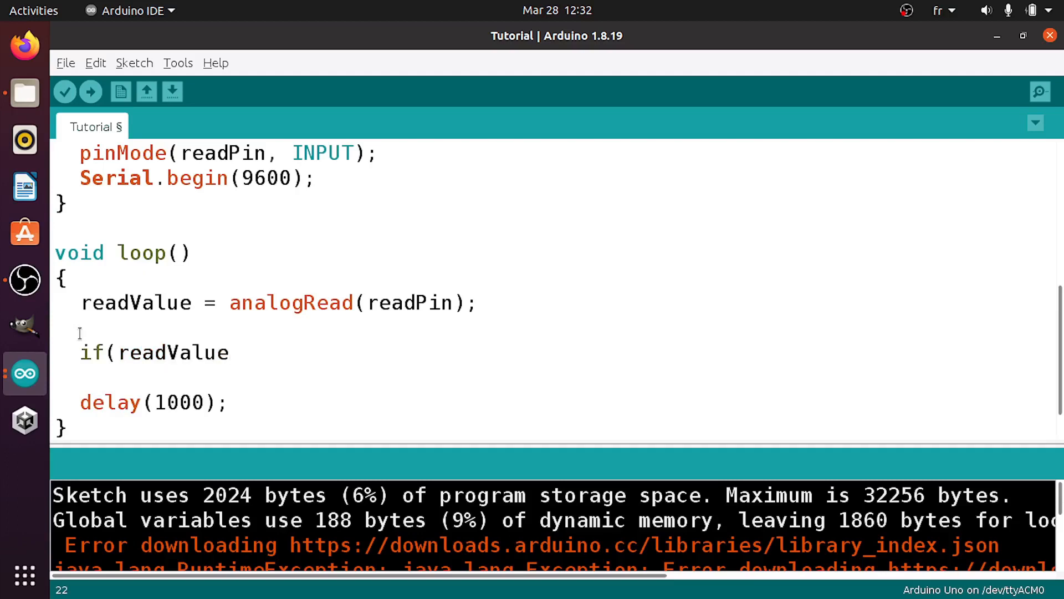
text(<)
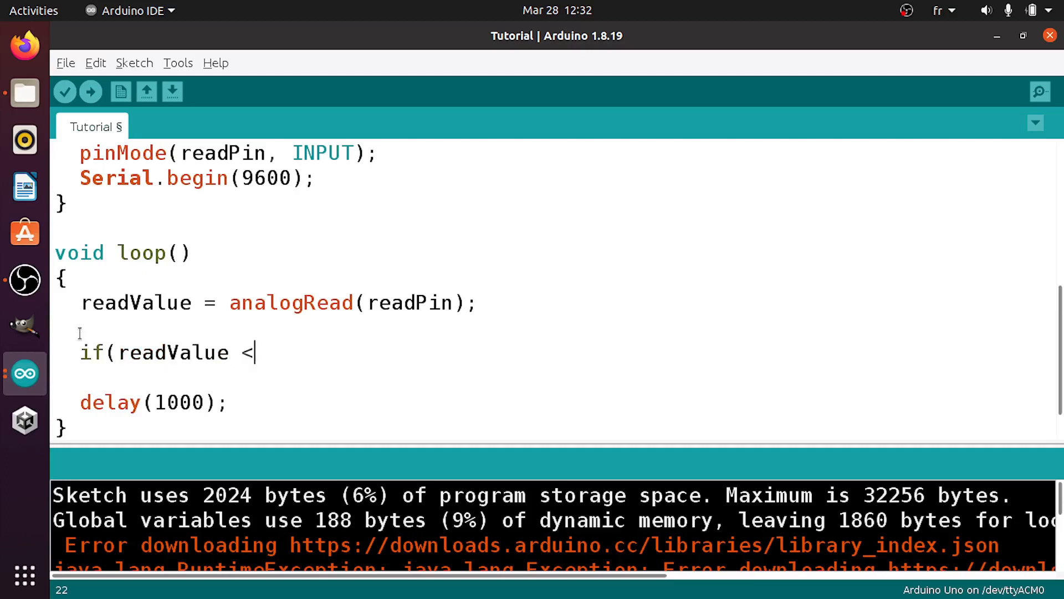
text(450))
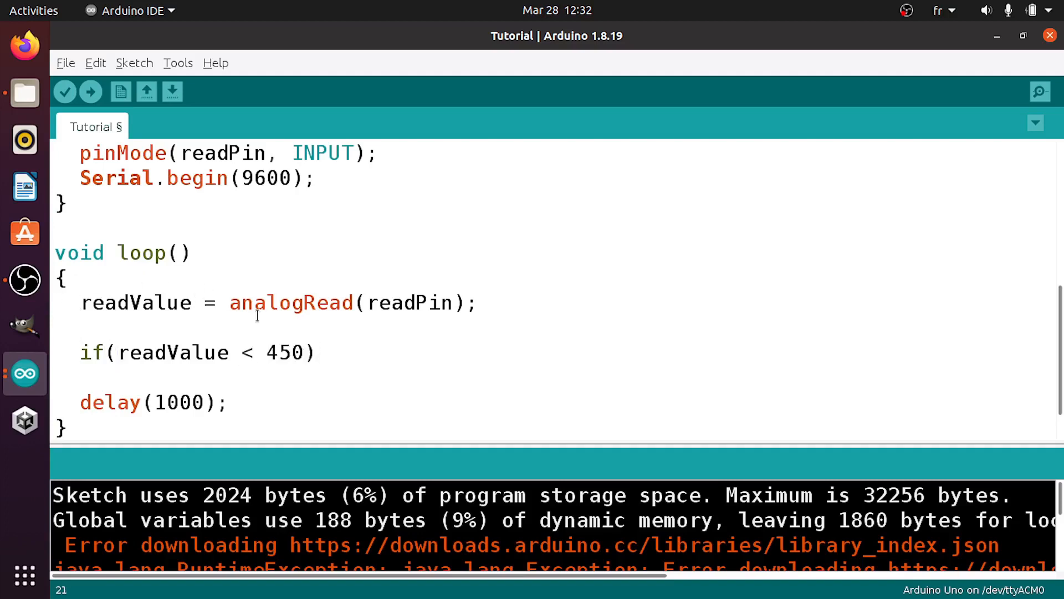
click(52, 328)
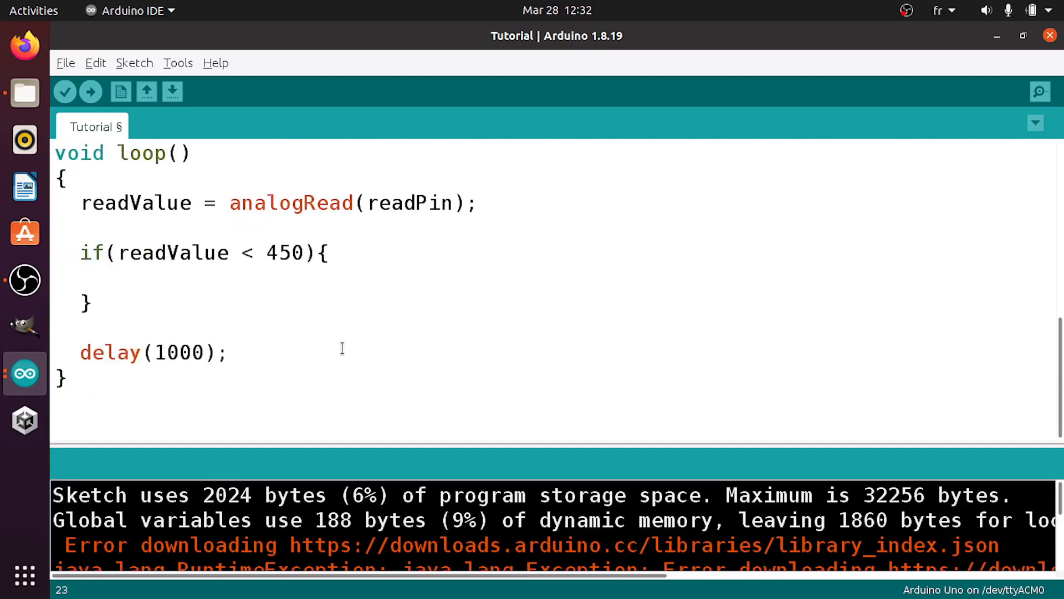
text(lcd)
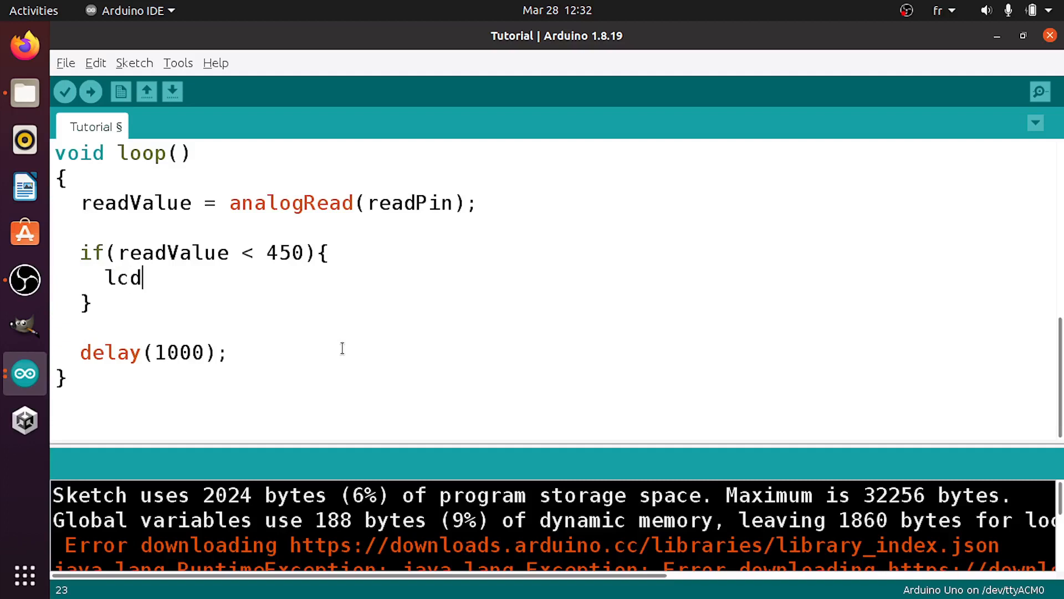
text(.)
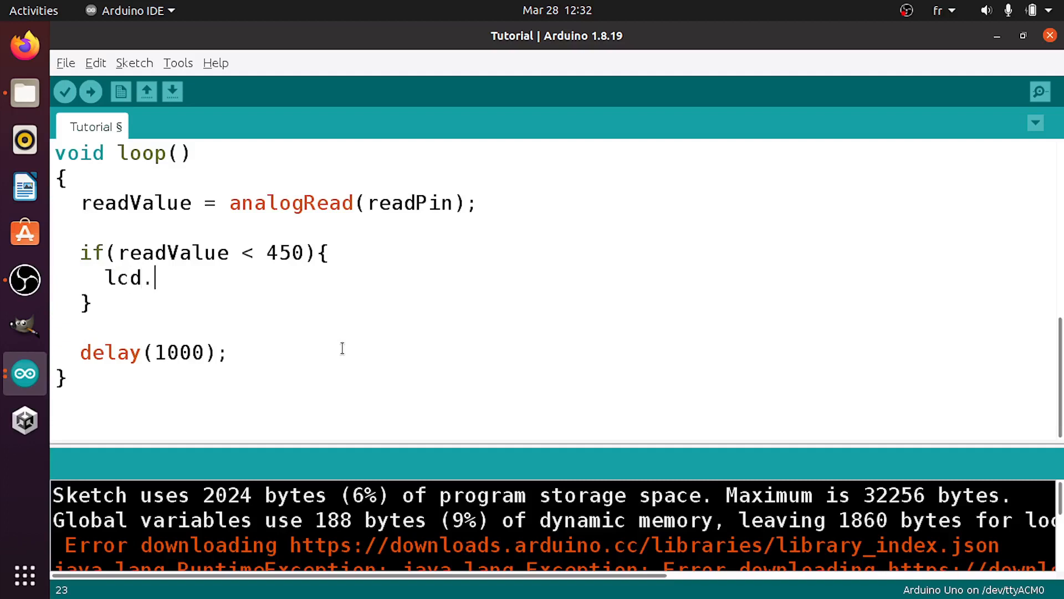
text(setCursor()
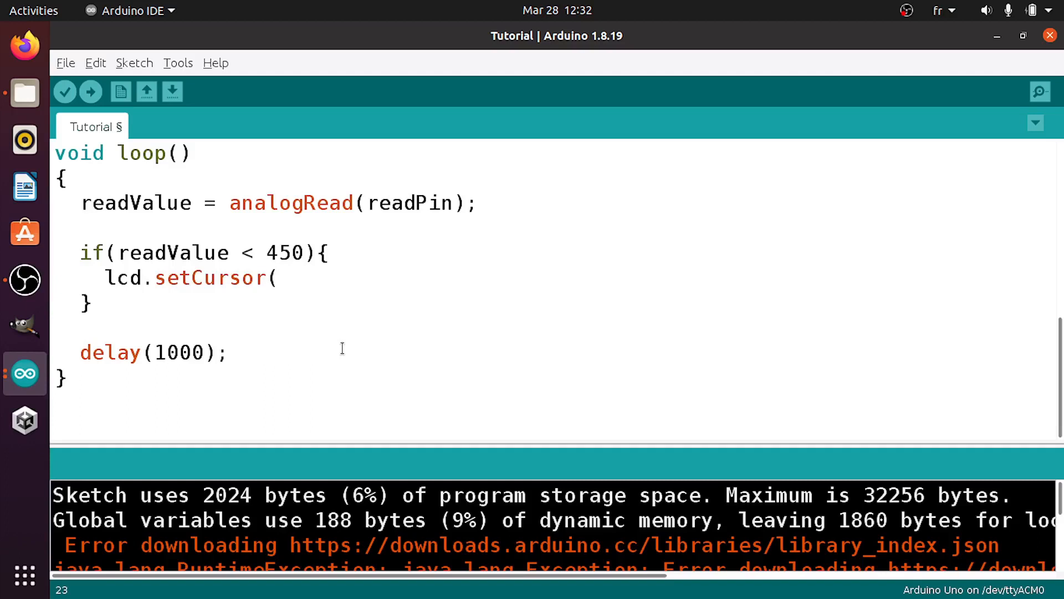
Complete lcd.setCursor(0,1) and lcd.print("Low") in the if block, then type else.
text(0,)
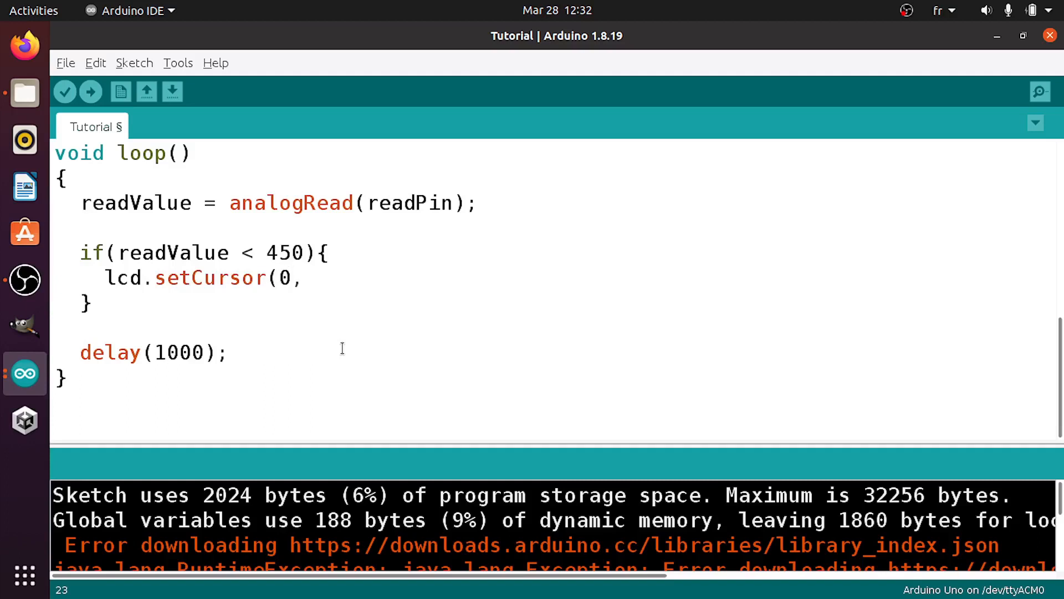
text(1)
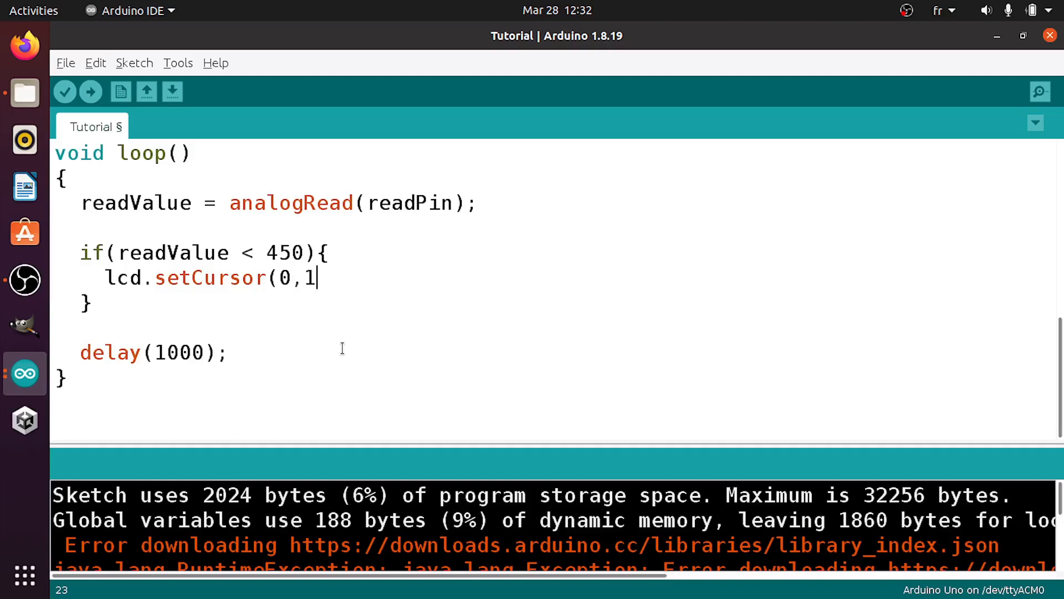
text();)
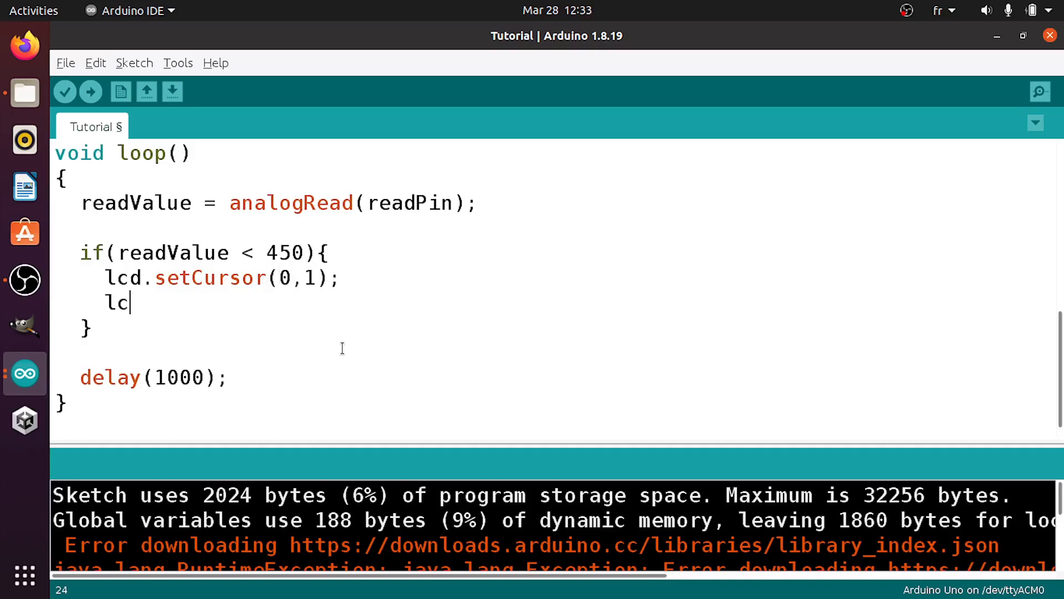
text(d.print)
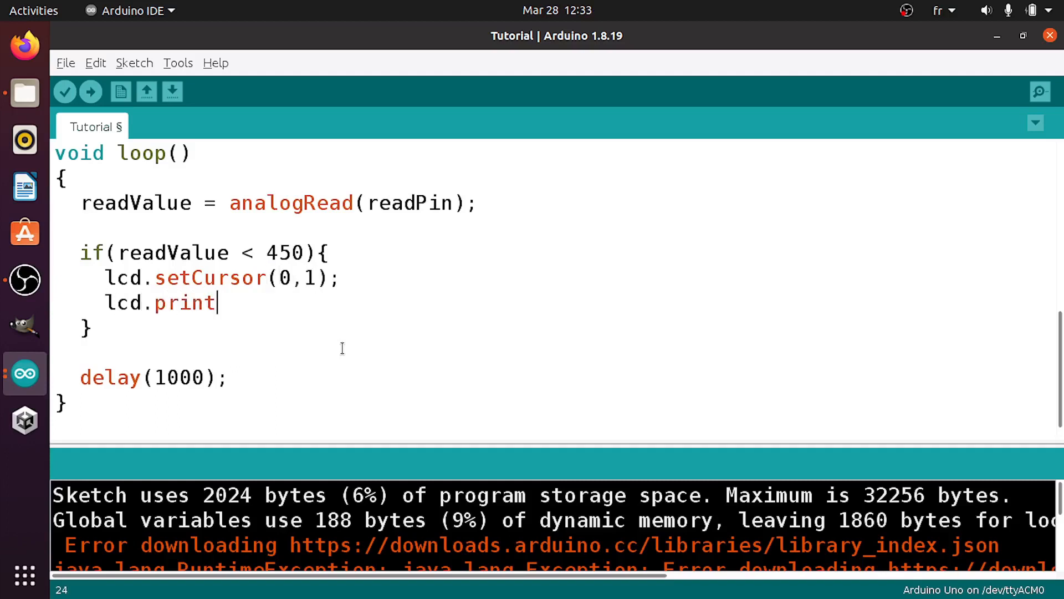
text(("Low");)
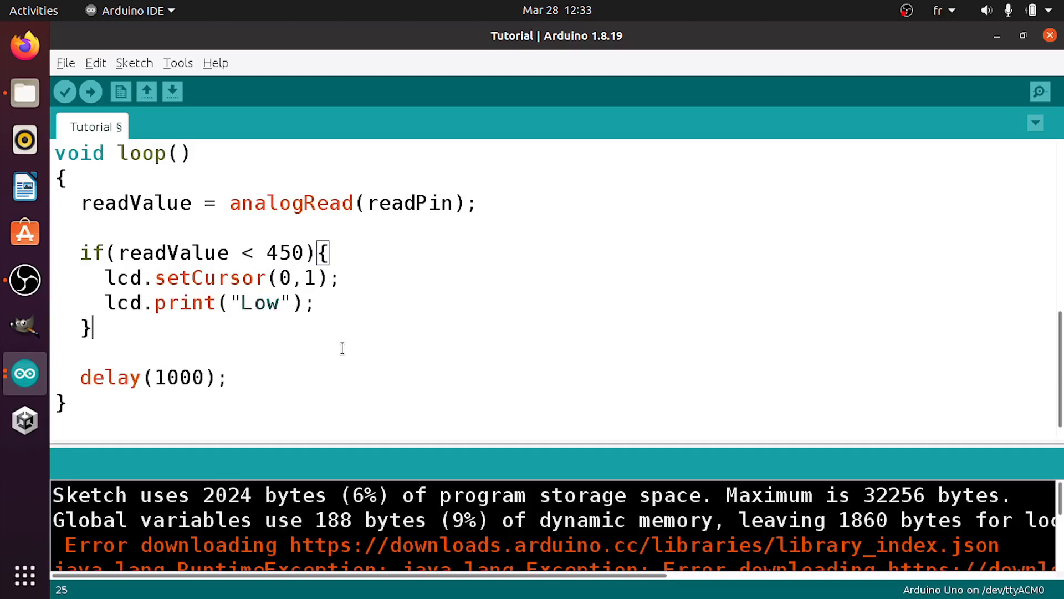
text(else)
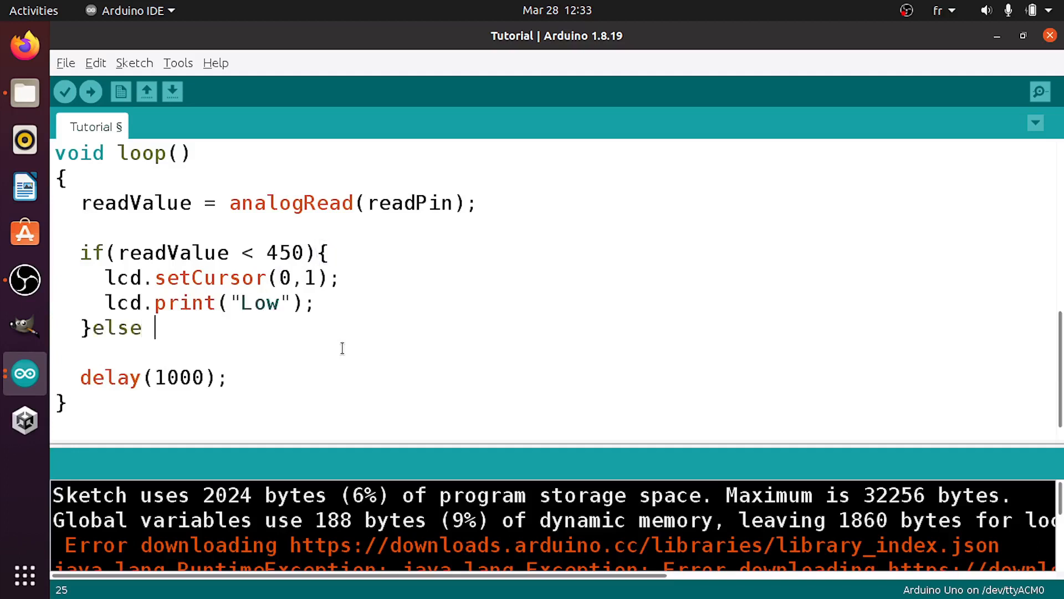
Add 'else if (readValue < 720)' with lcd.print("Meduim") inside it.
text(if()
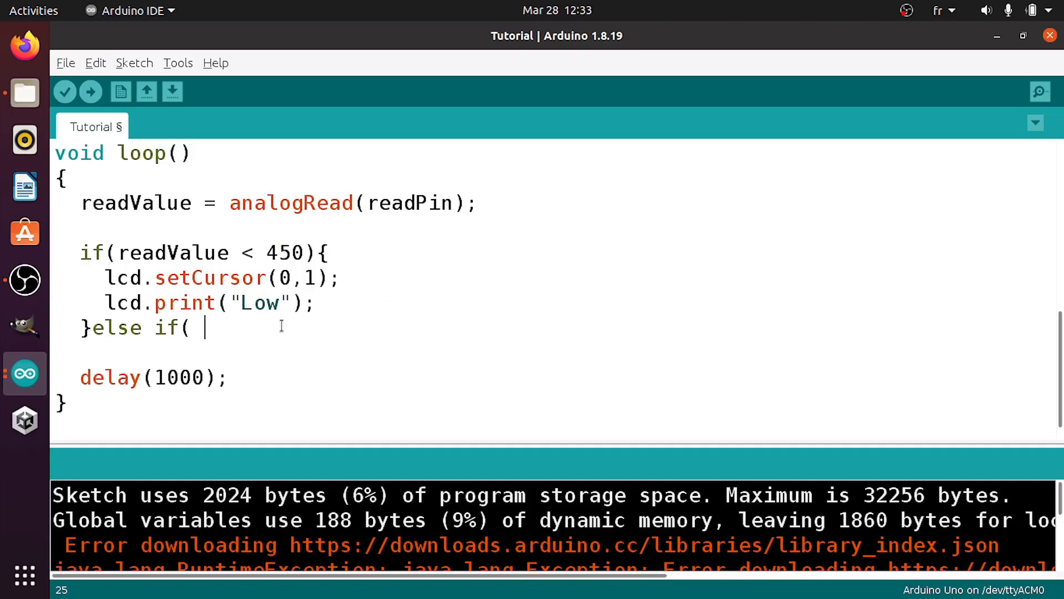
text(read)
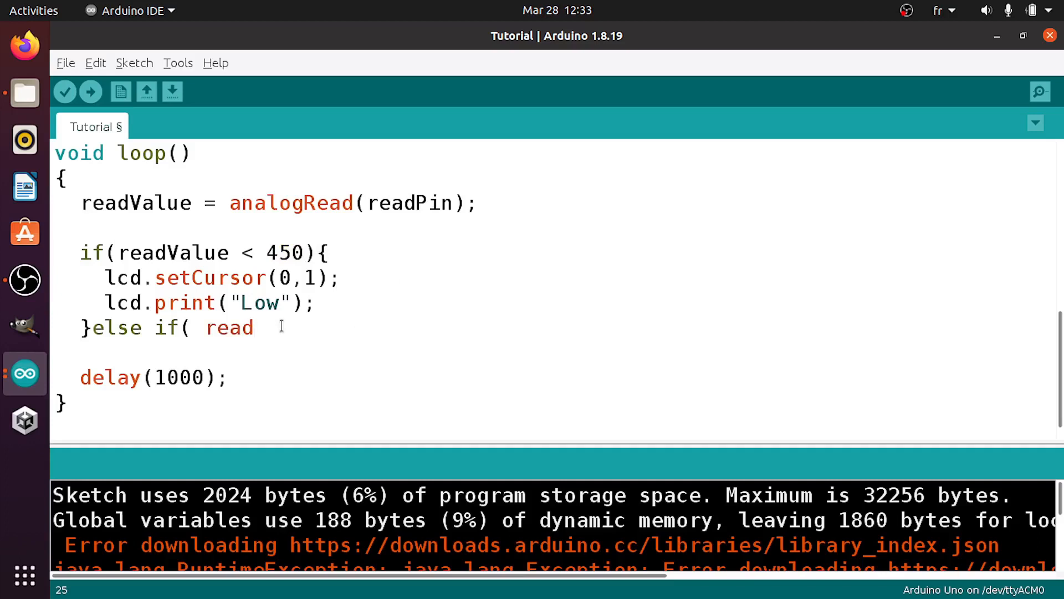
text(Value < 7)
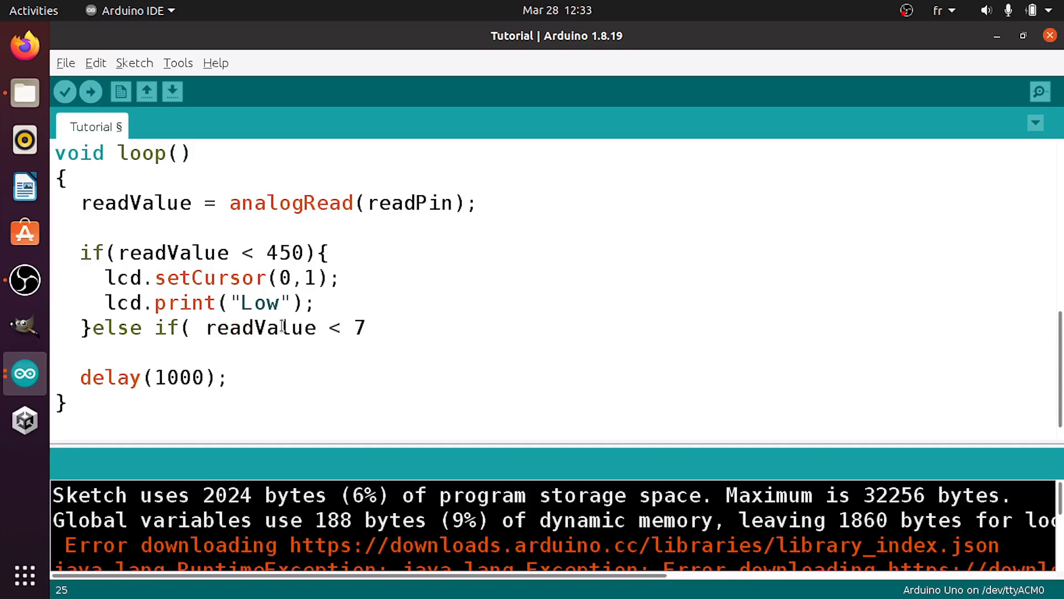
text(20)
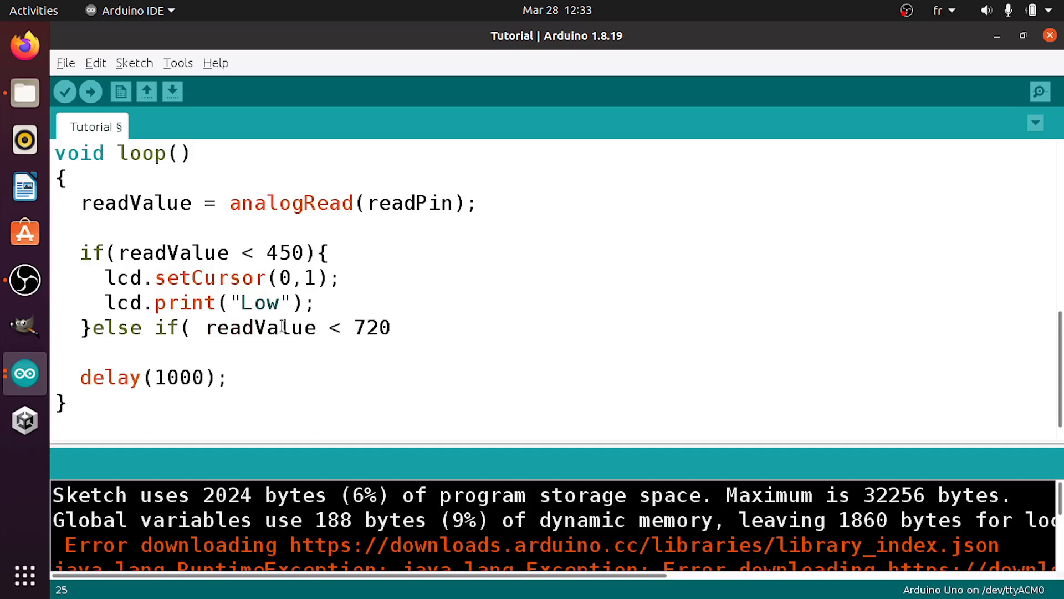
text())
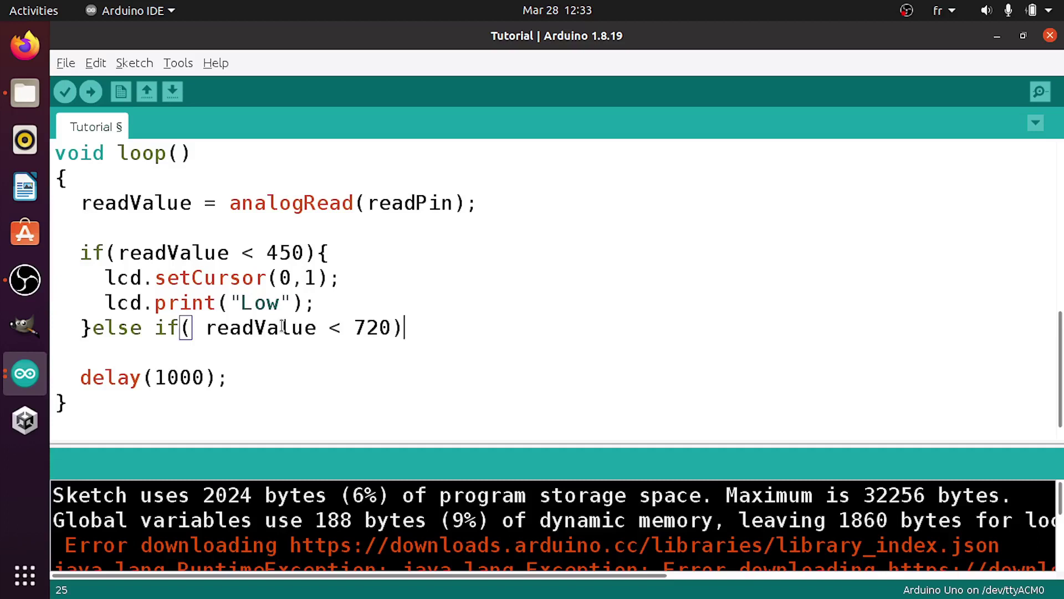
text({)
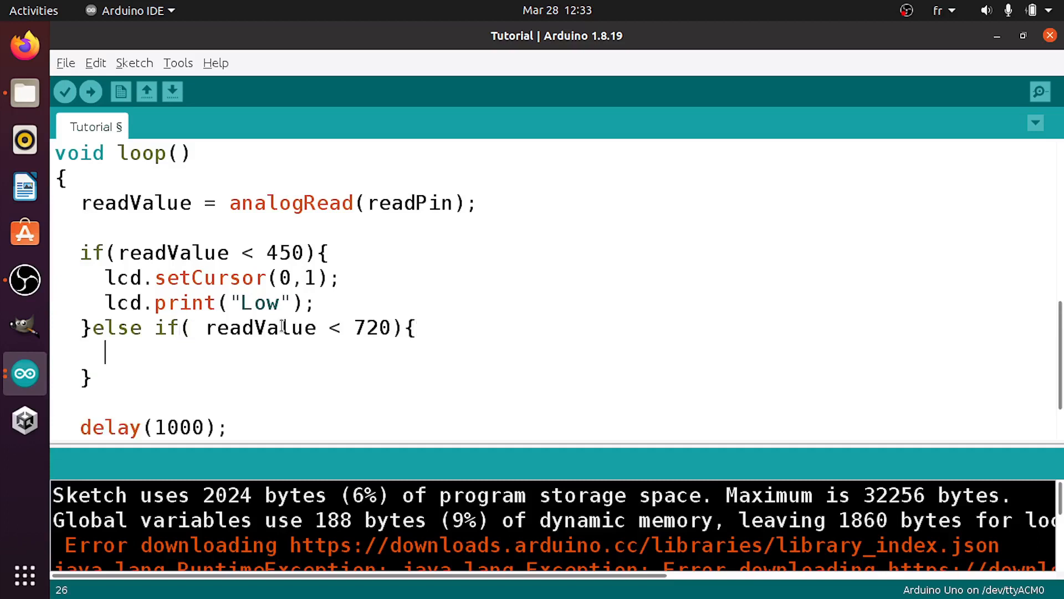
text(lcd.)
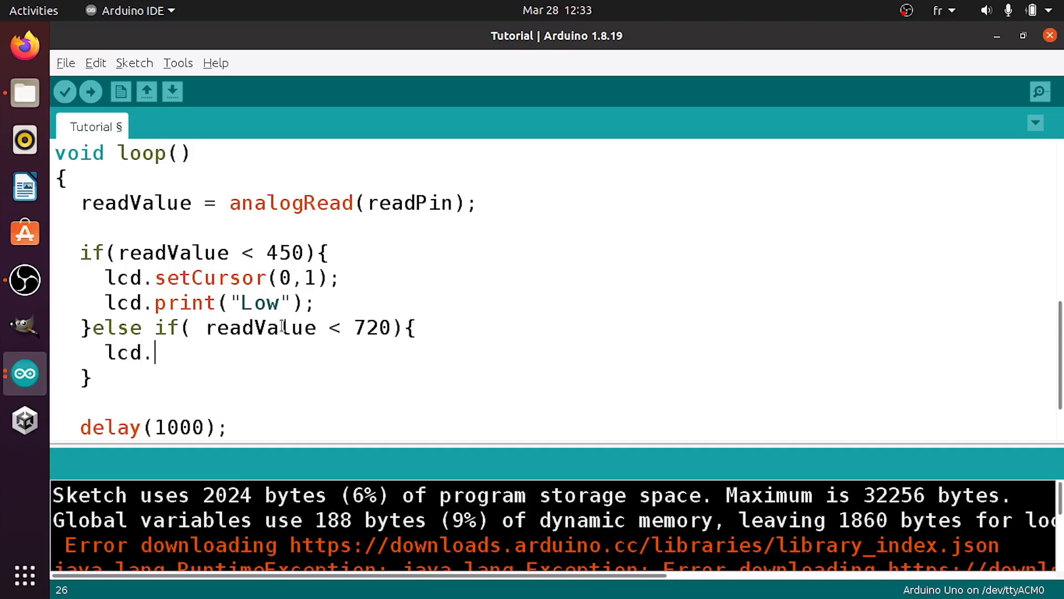
text(print)
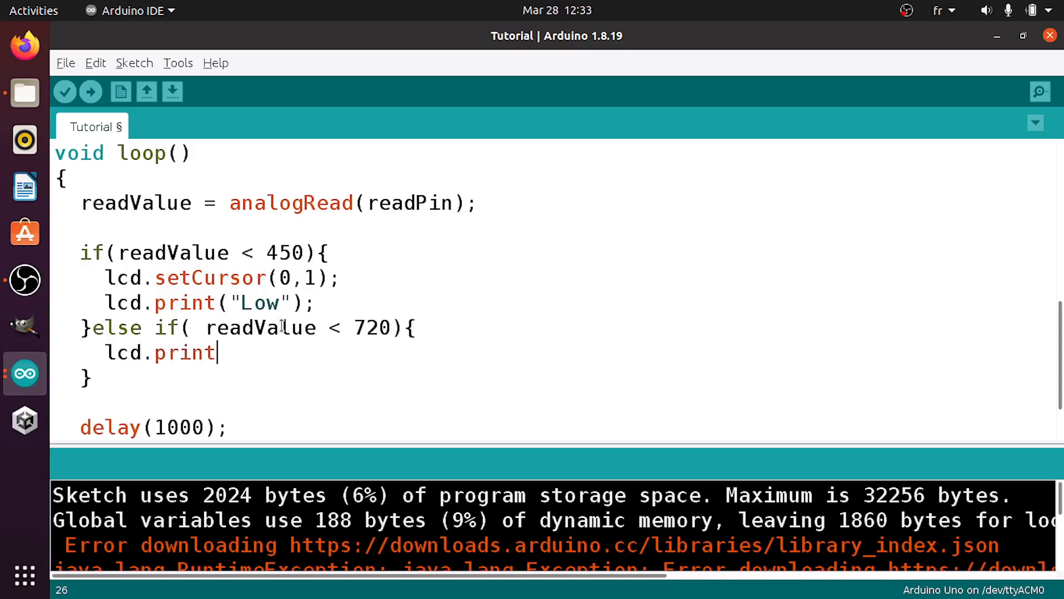
text(("Meduim");)
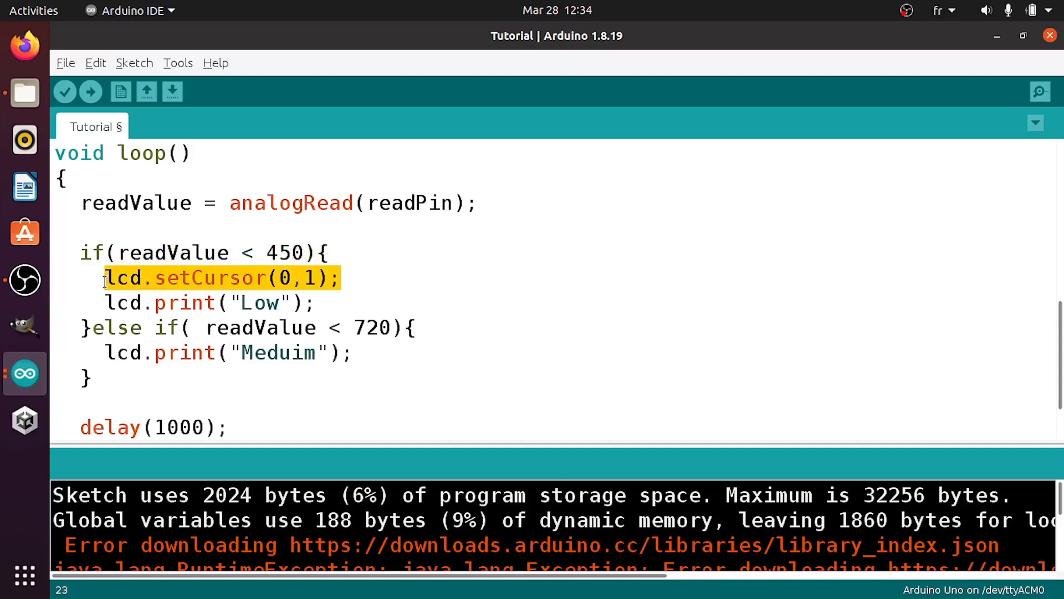
Move lcd.setCursor(0,1) above the if chain and begin a final else branch's lcd.print.
key(Delete)
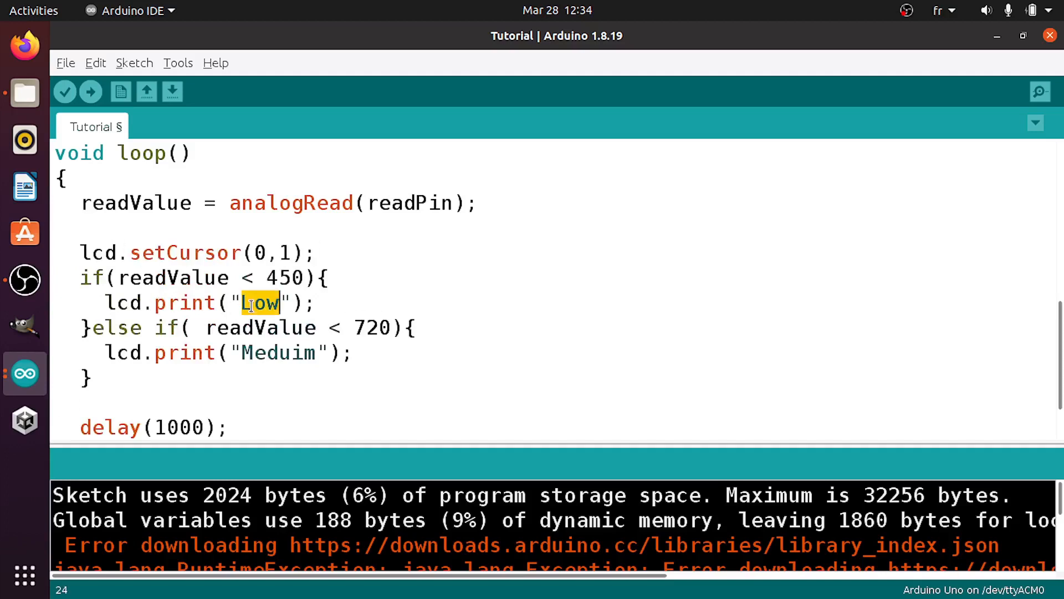
click(202, 374)
text(else{)
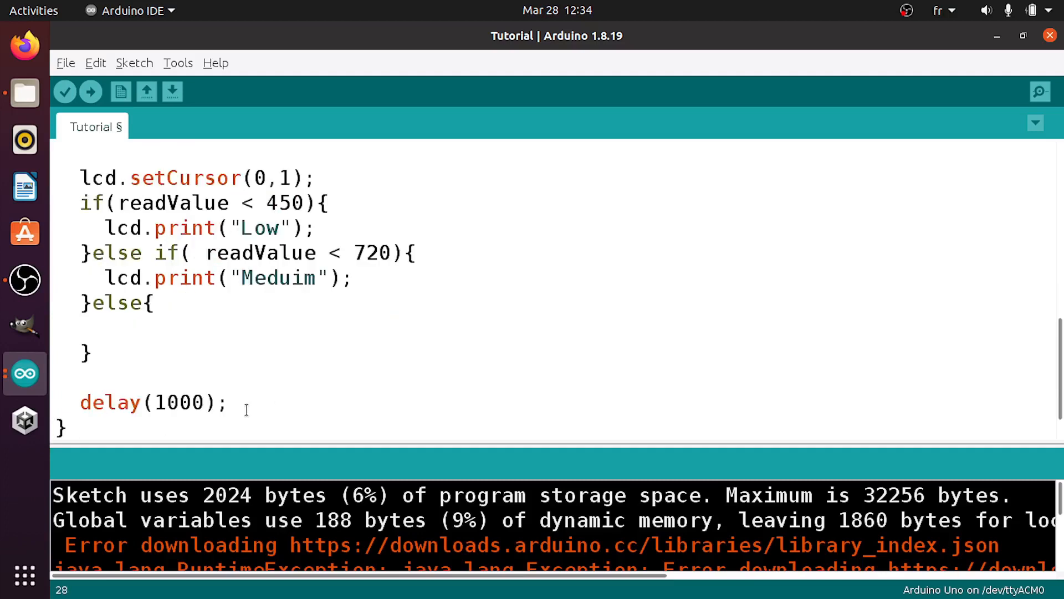
text(lcd.print(")
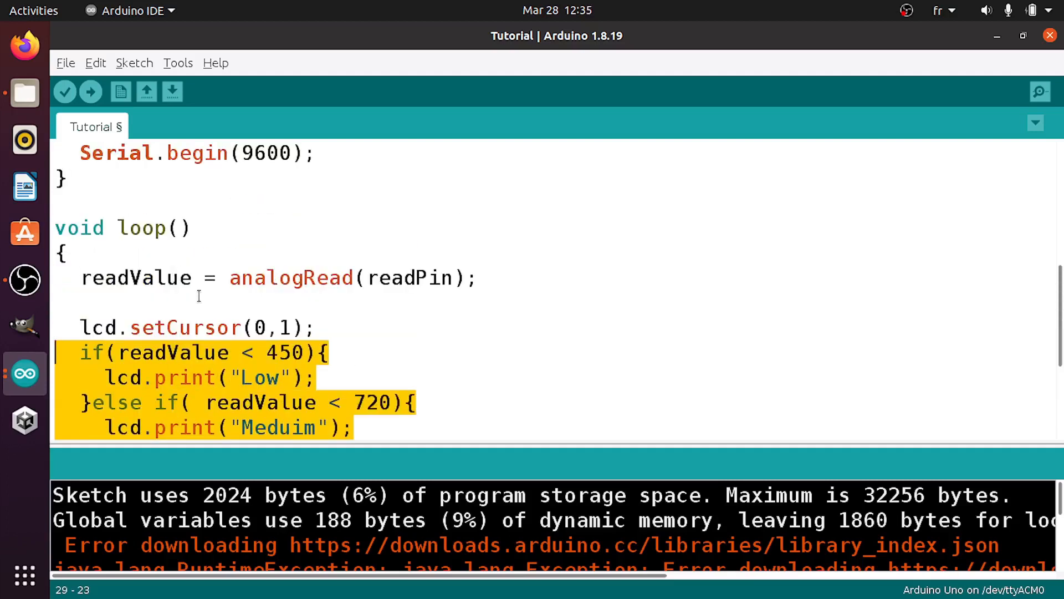
click(205, 310)
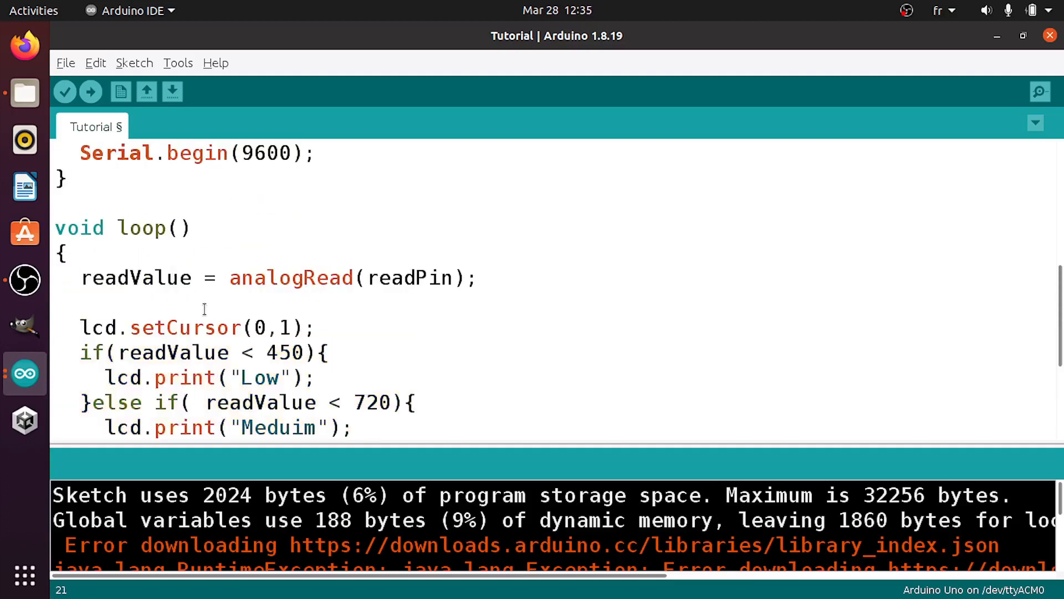
Add lcd.clear(), lcd.setCursor(0,0) and lcd.print("Water Level:") to loop, then upload.
text(lcd.clear();)
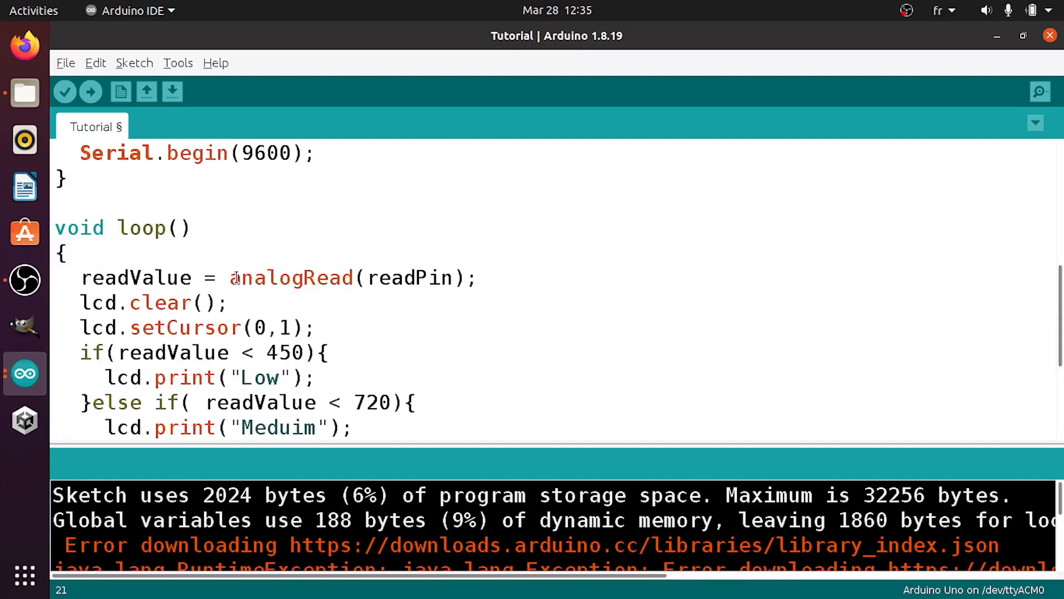
key(Return)
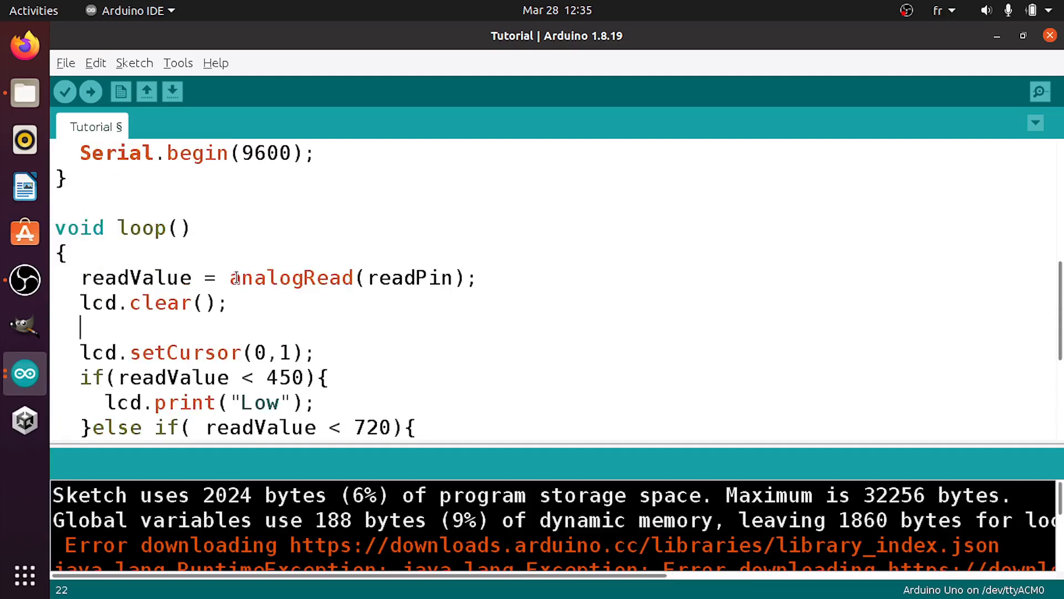
text(lcd.s)
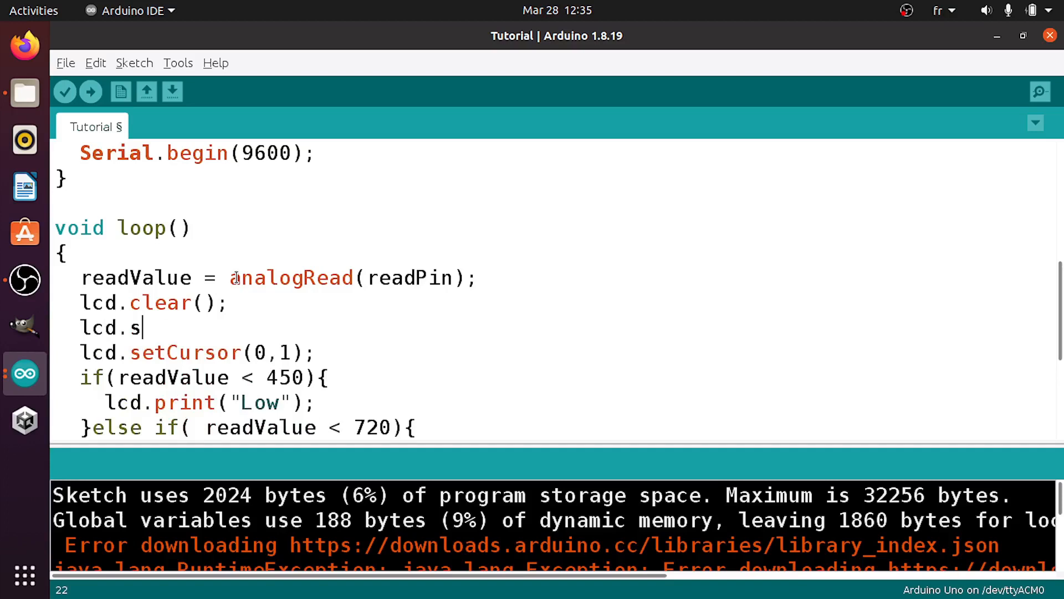
text(etCursor(0,0);)
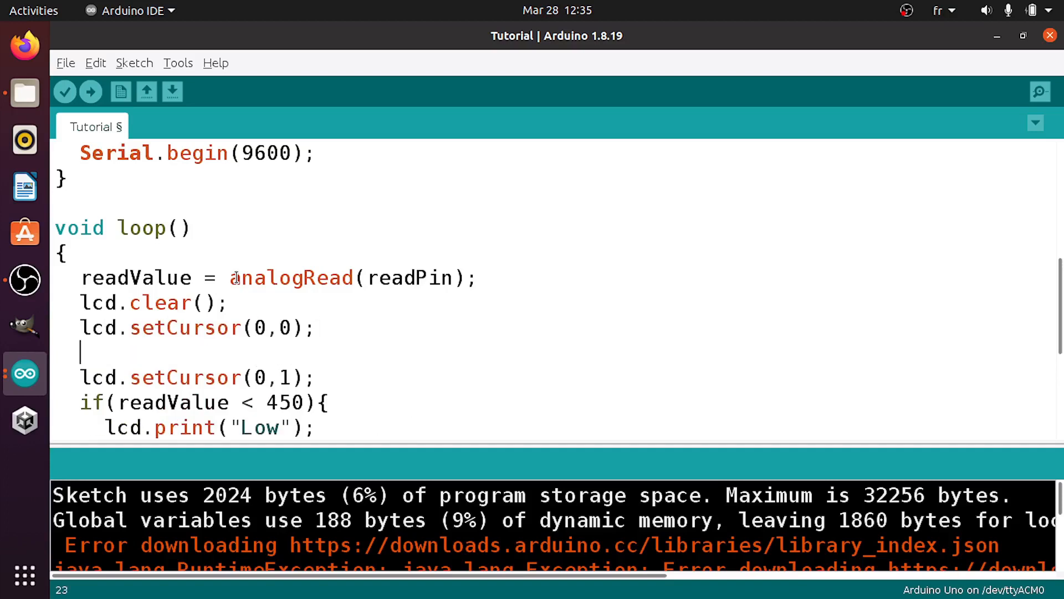
text(lcd.)
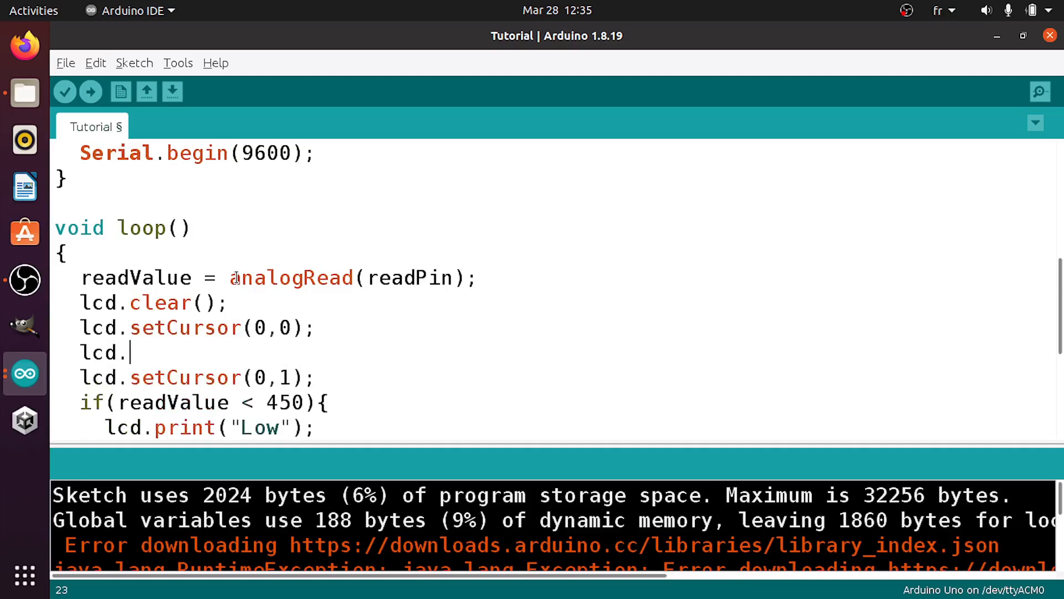
text(print("Water Level:)
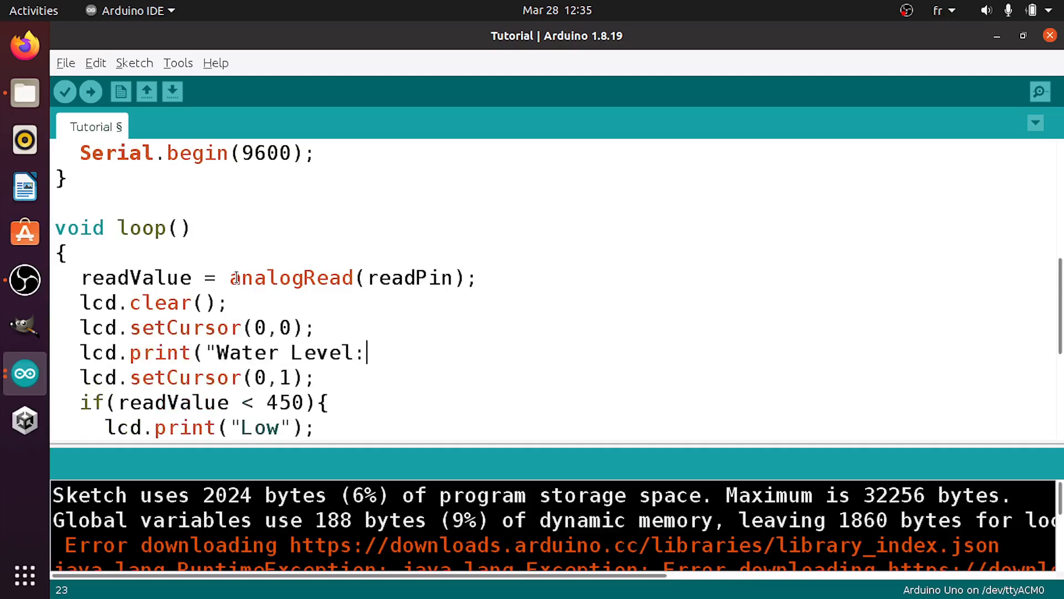
text(");)
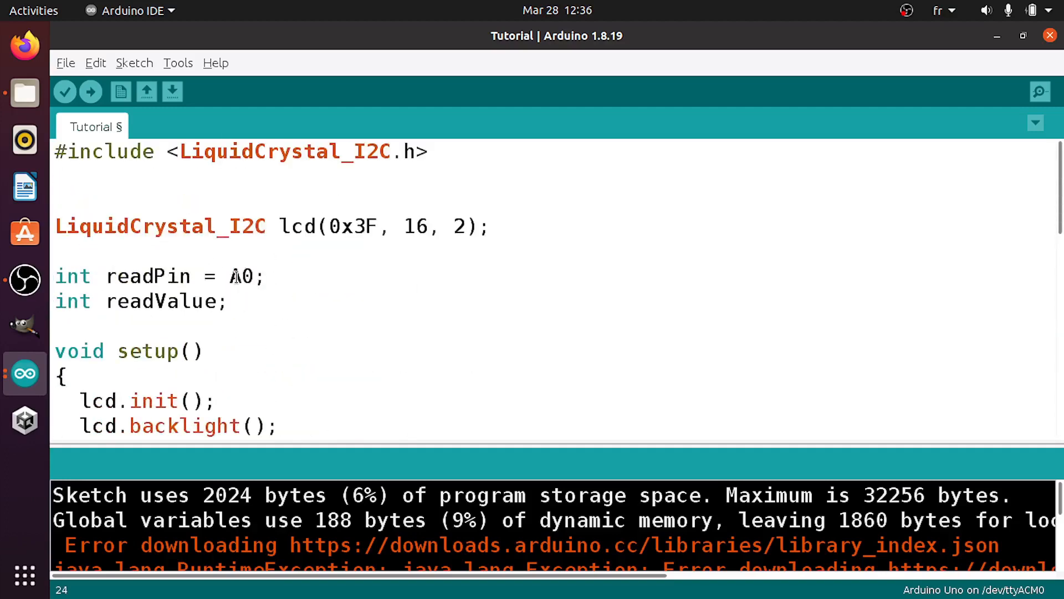
click(91, 92)
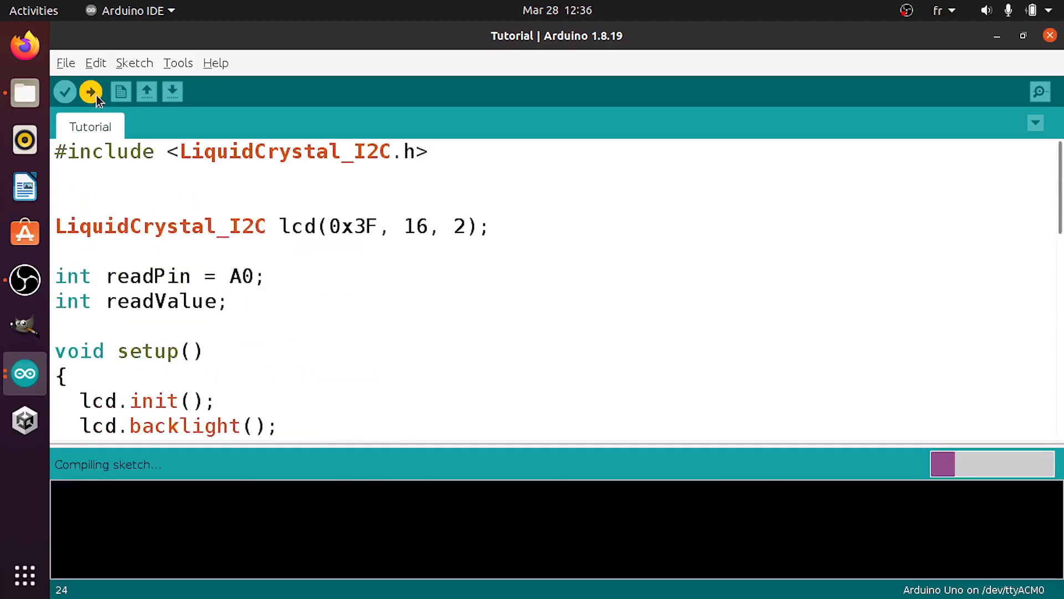